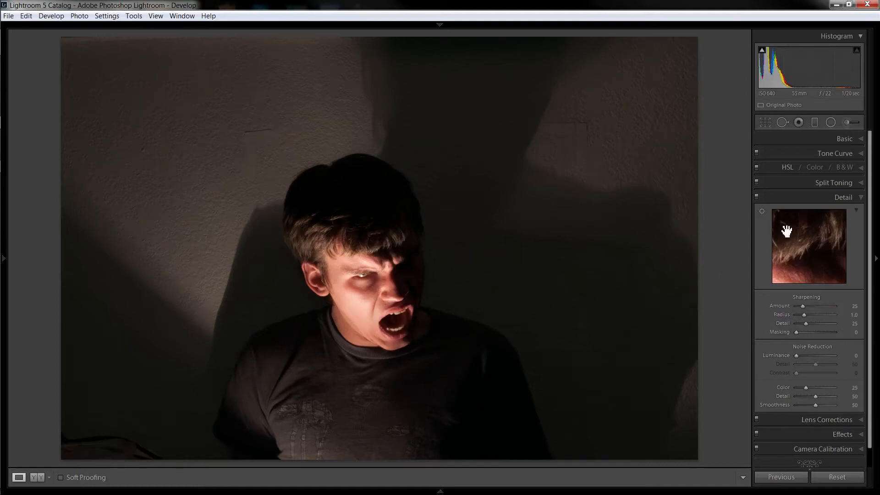
Step: Collapse the Detail panel and expand the Basic panel instead
click(843, 197)
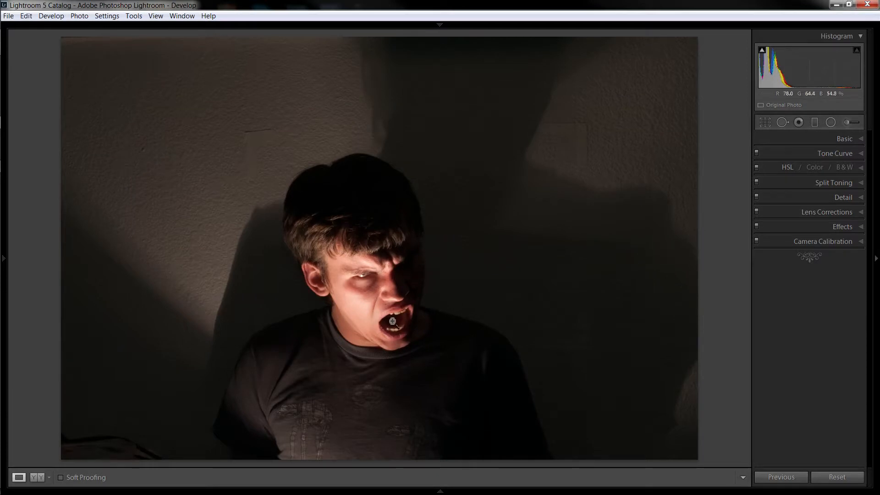
mouse_move(421, 283)
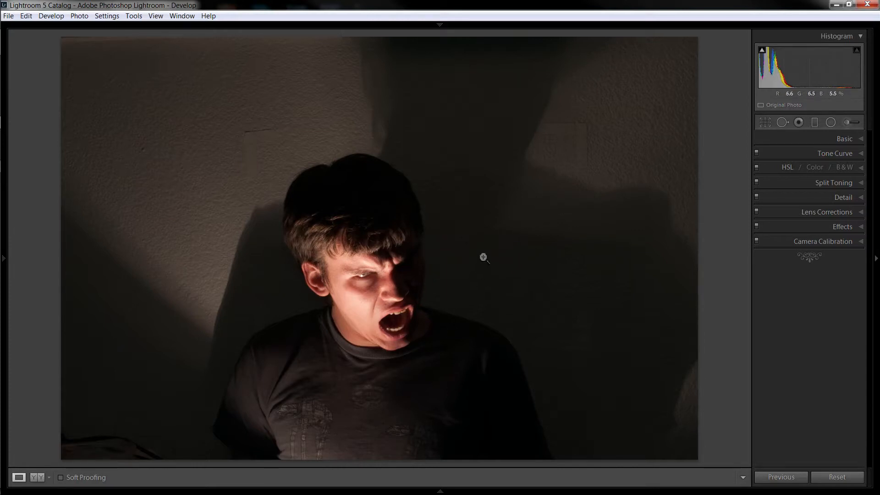
mouse_move(523, 255)
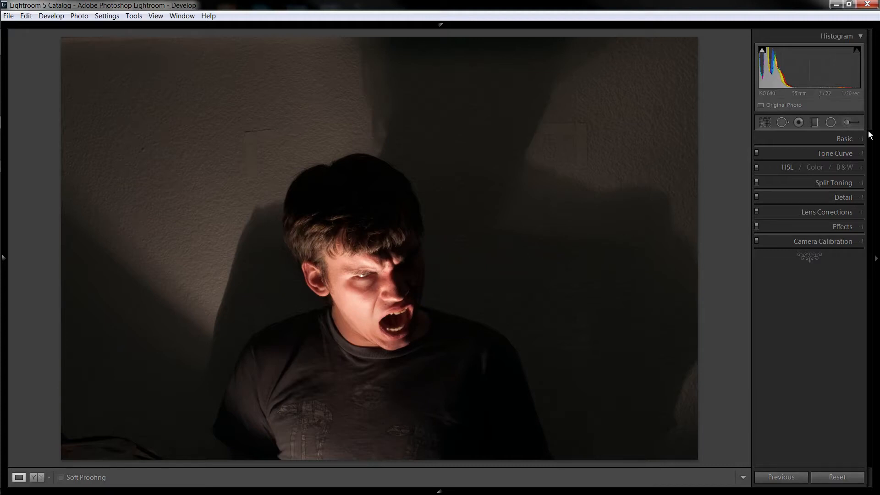
click(844, 138)
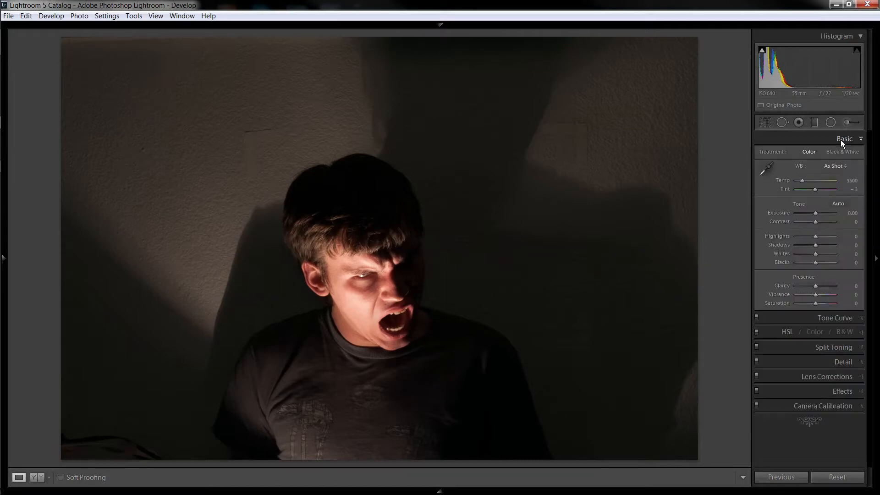
mouse_move(458, 274)
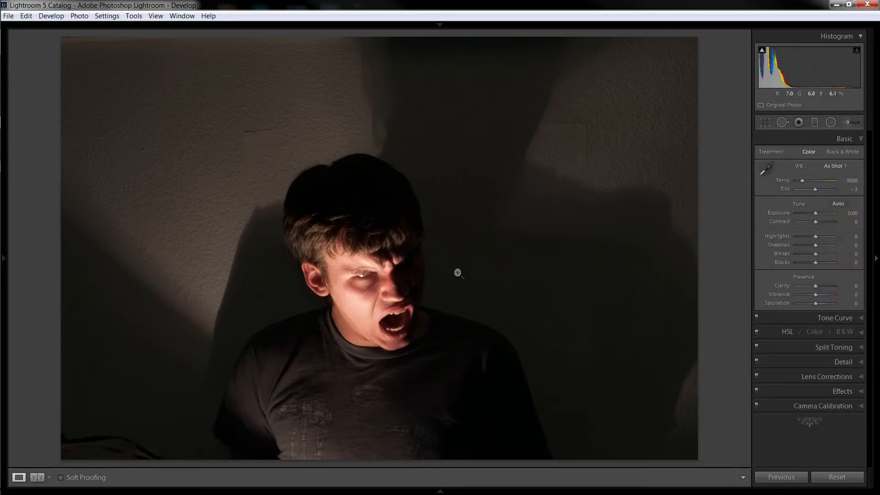
mouse_move(644, 244)
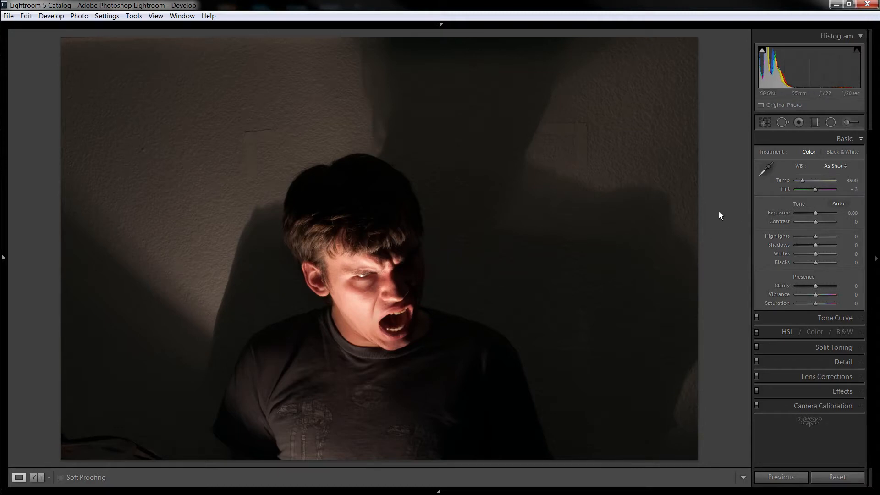
mouse_move(747, 147)
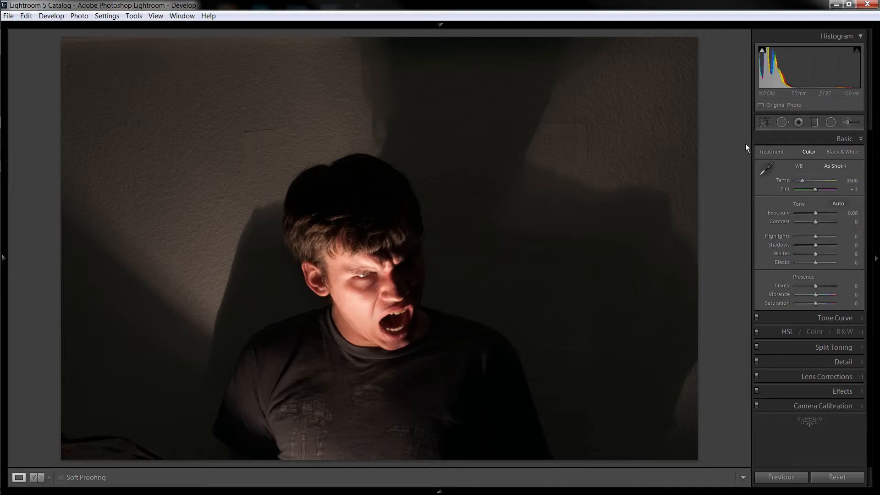
Step: Crop the portrait to a 4 x 5 aspect ratio, trimming the wall at the sides
click(798, 122)
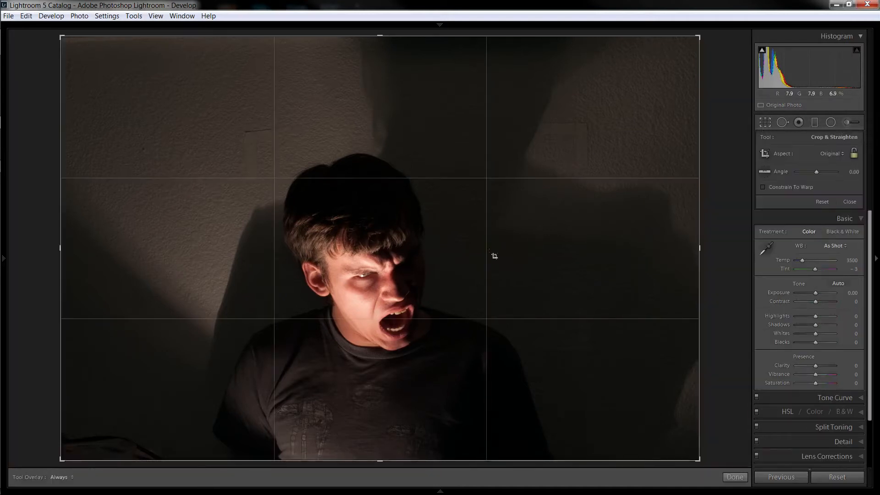
mouse_move(692, 140)
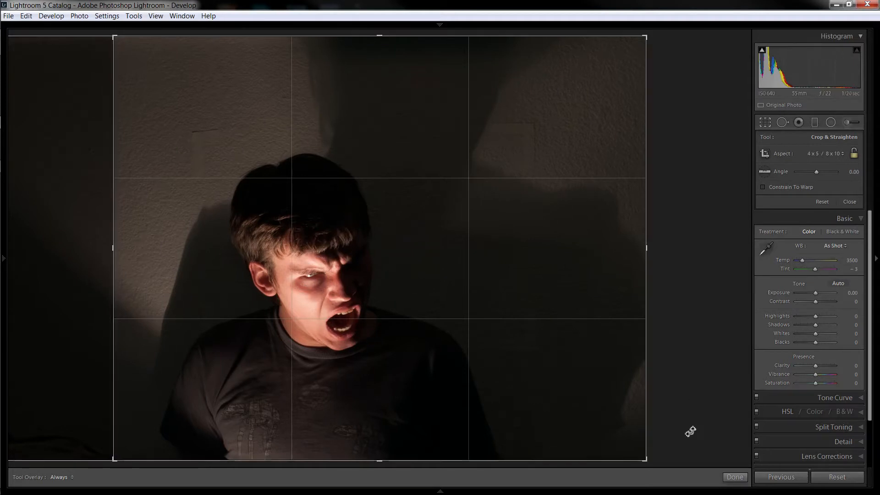
click(849, 202)
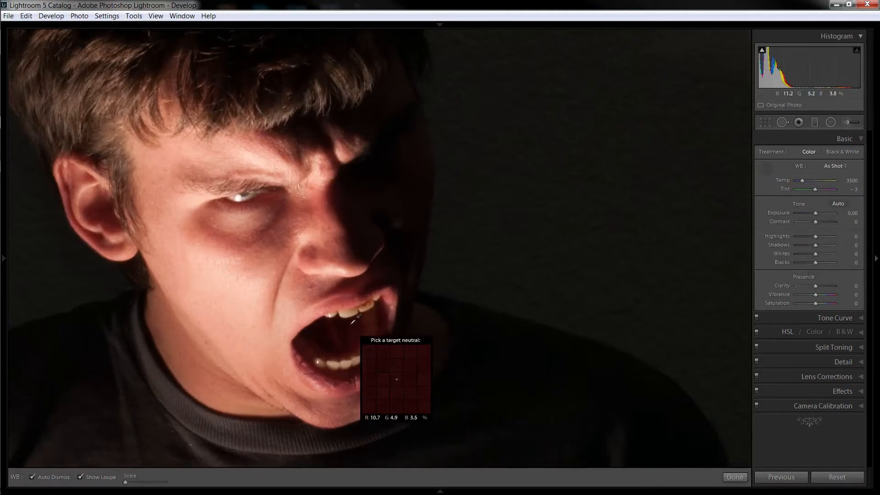
Step: Sample a neutral wall spot with the White Balance eyedropper for a cold blue cast
click(342, 317)
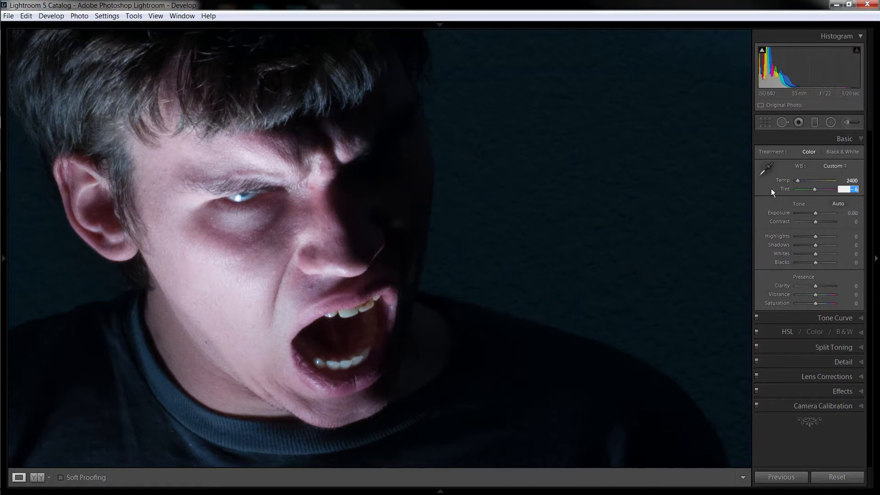
mouse_move(834, 204)
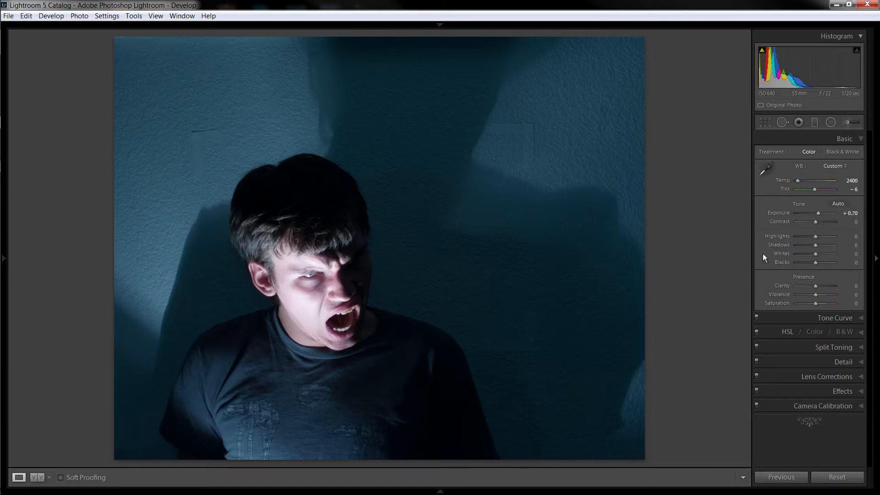
Step: Drag Highlights down to −38 and Shadows up to +58 to open the dark face side
drag(826, 235, 807, 236)
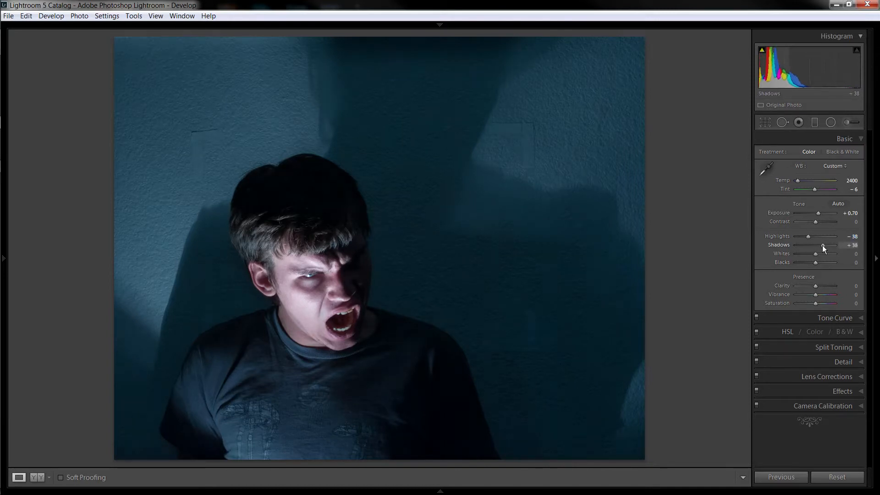
drag(823, 248, 830, 248)
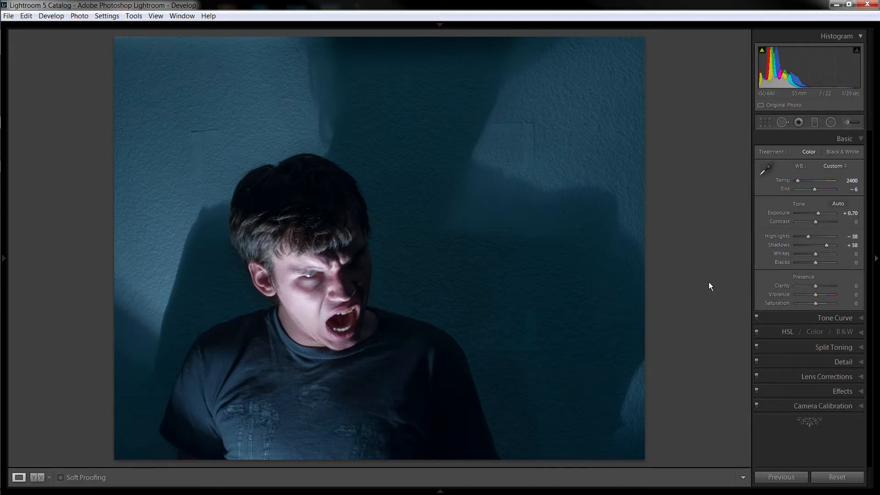
mouse_move(370, 322)
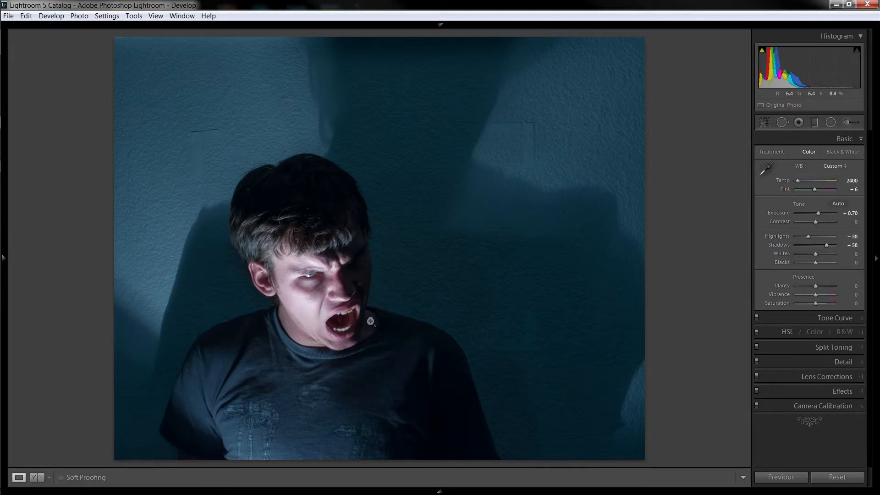
mouse_move(440, 382)
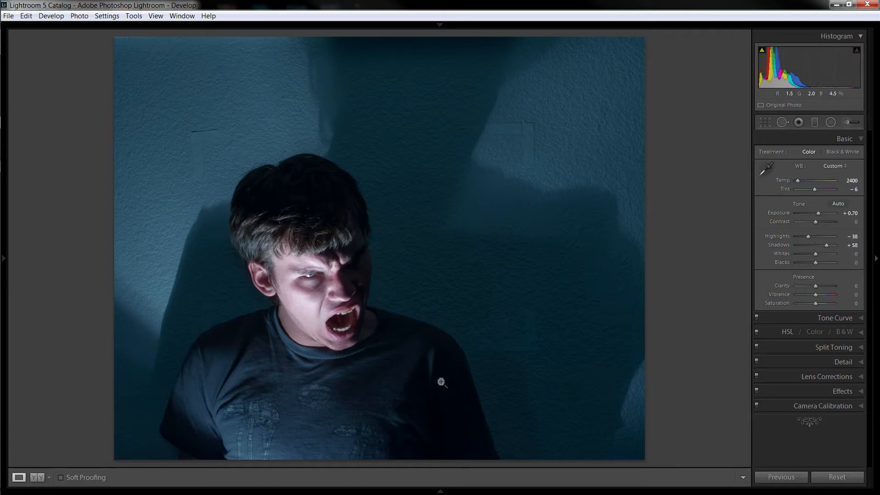
mouse_move(677, 312)
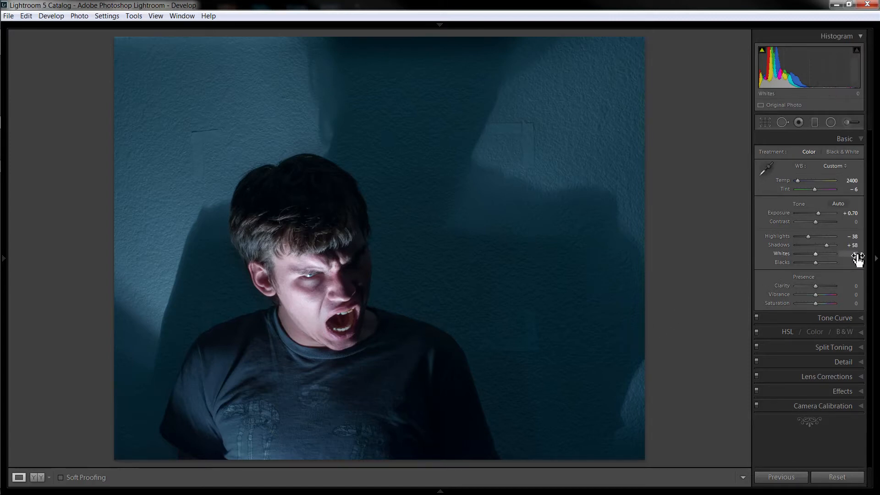
drag(829, 254, 816, 253)
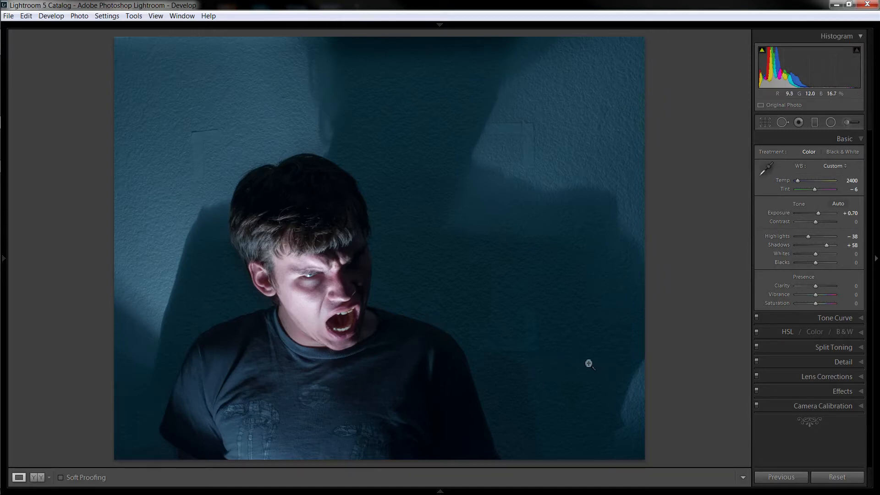
mouse_move(776, 98)
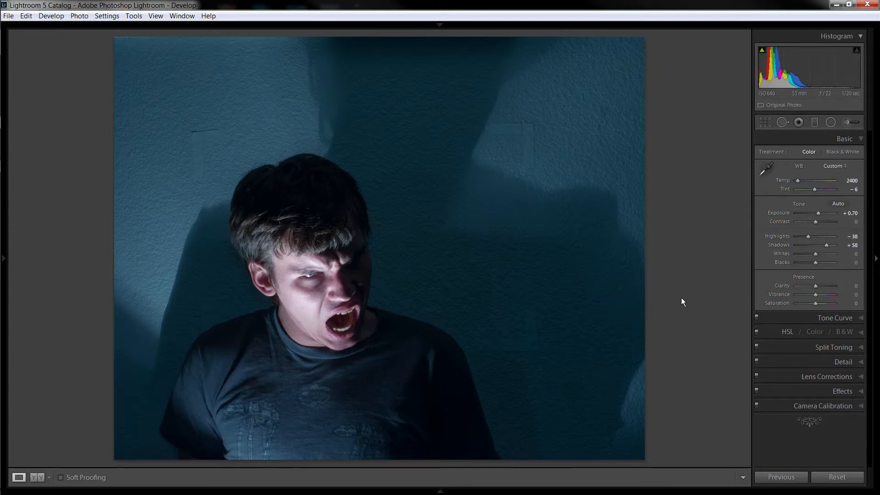
mouse_move(820, 263)
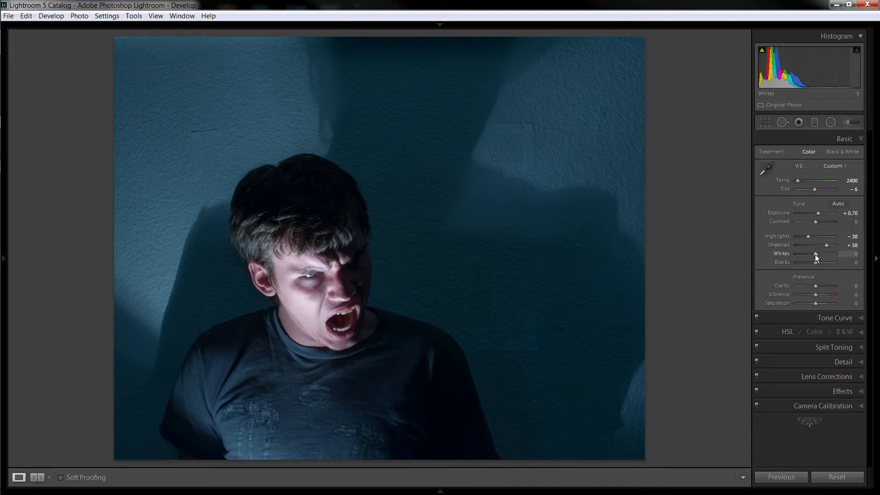
Step: Raise Whites to +43 and settle Blacks at −14
drag(816, 257, 822, 257)
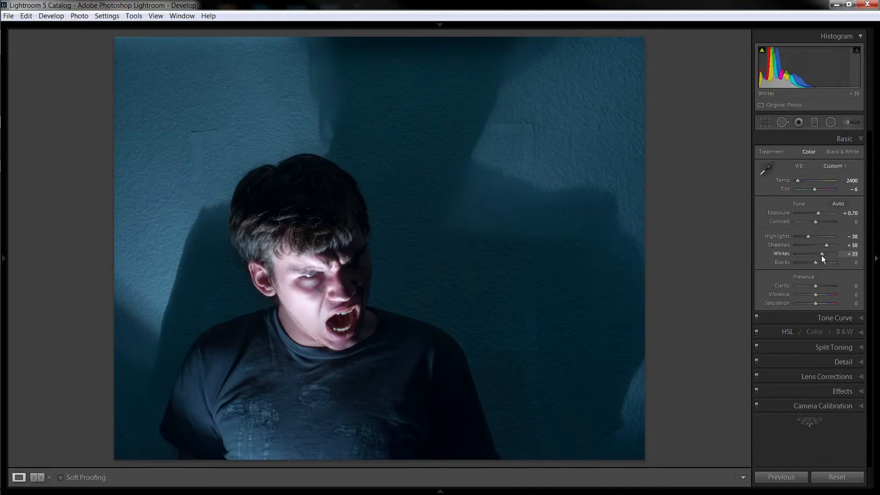
drag(821, 257, 828, 257)
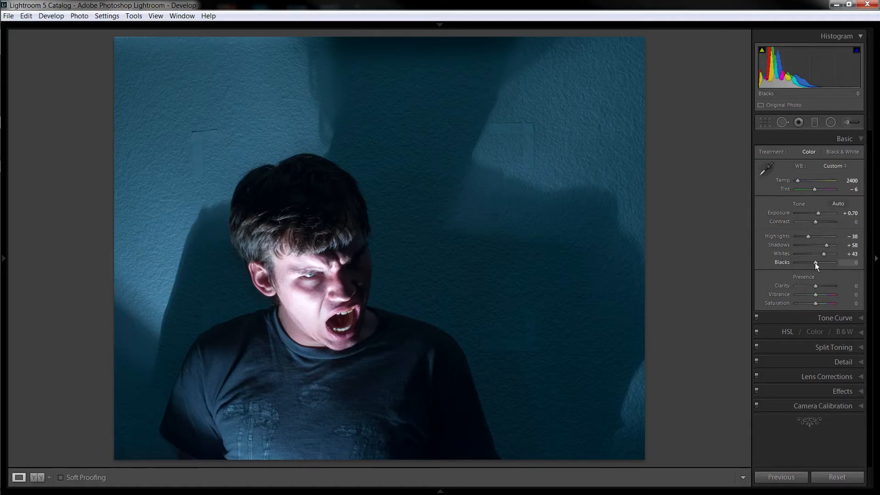
drag(825, 262, 811, 262)
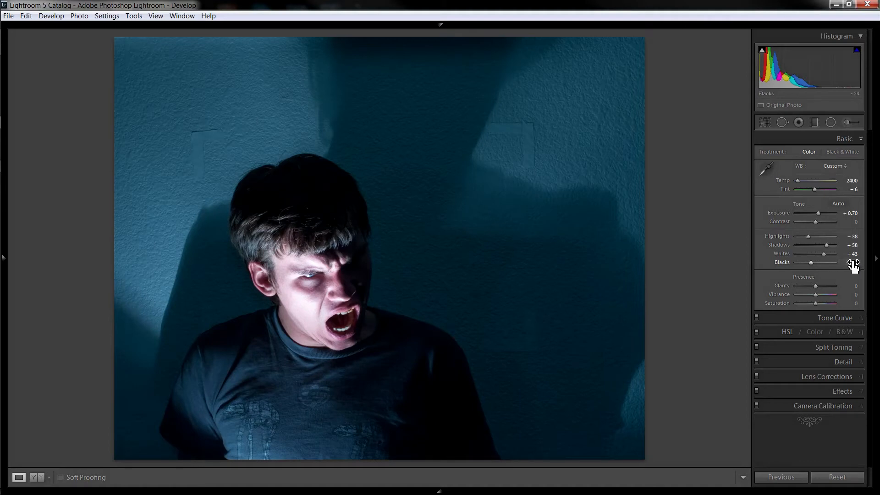
drag(811, 262, 822, 262)
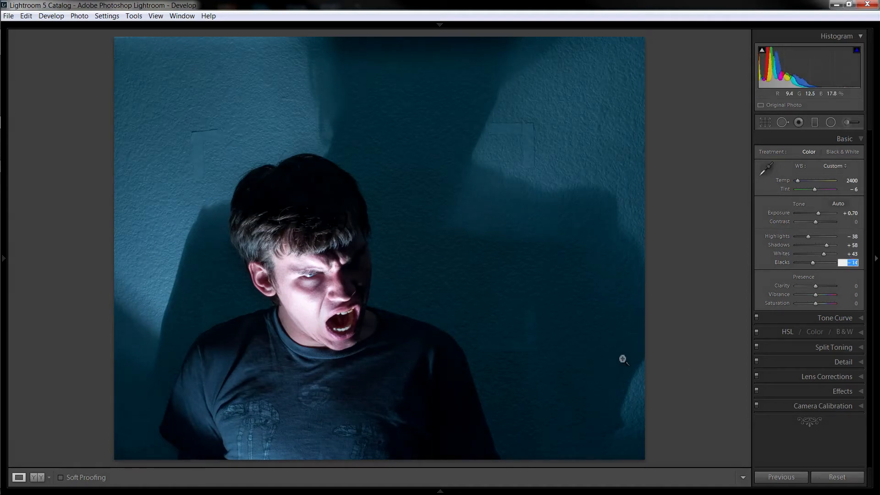
drag(850, 262, 830, 262)
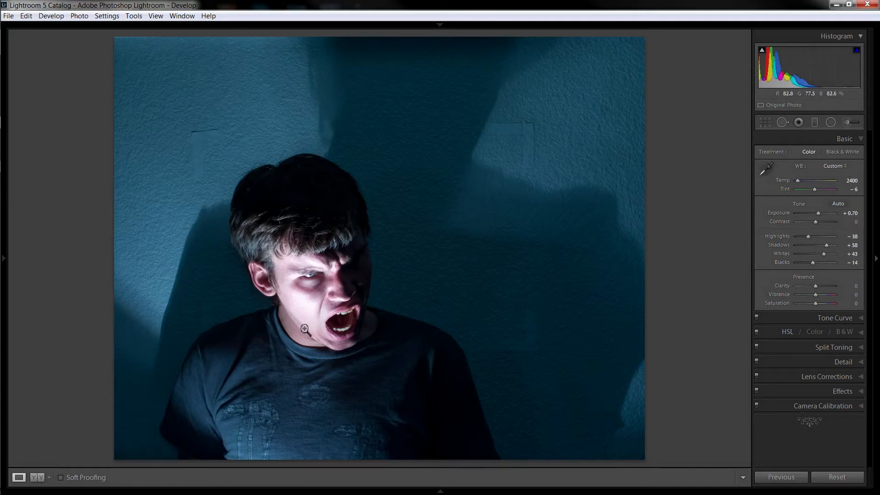
mouse_move(600, 283)
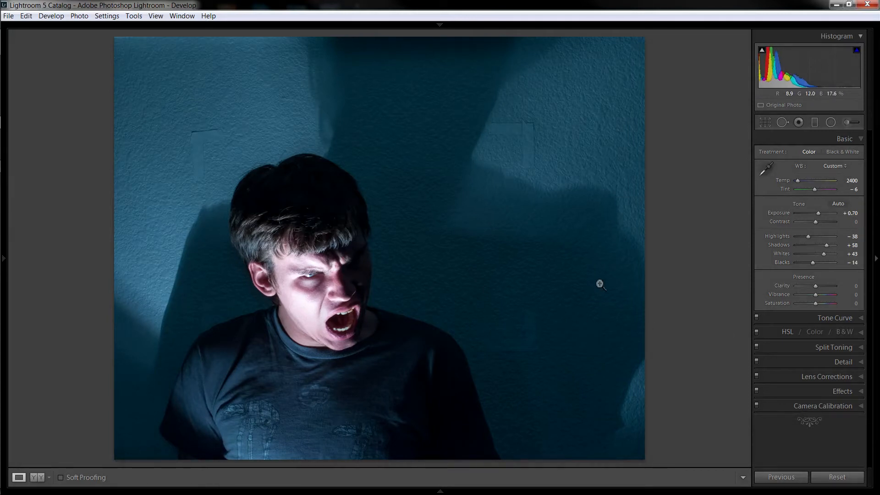
mouse_move(673, 269)
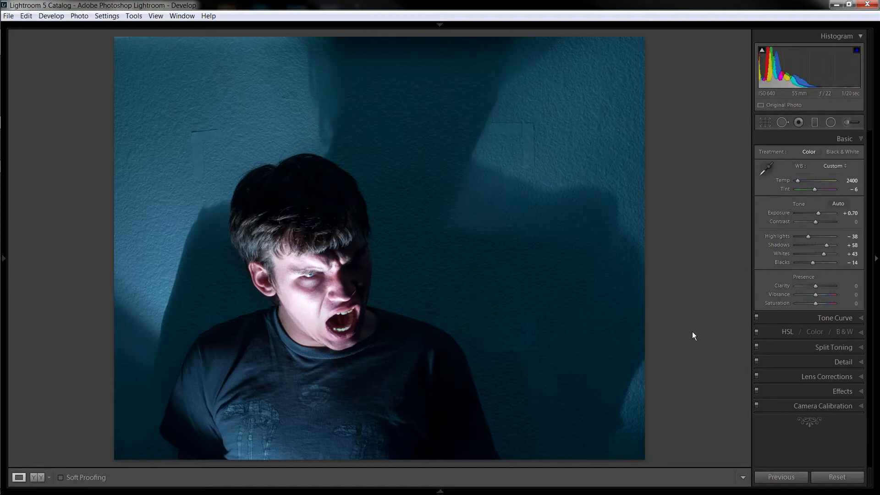
mouse_move(811, 265)
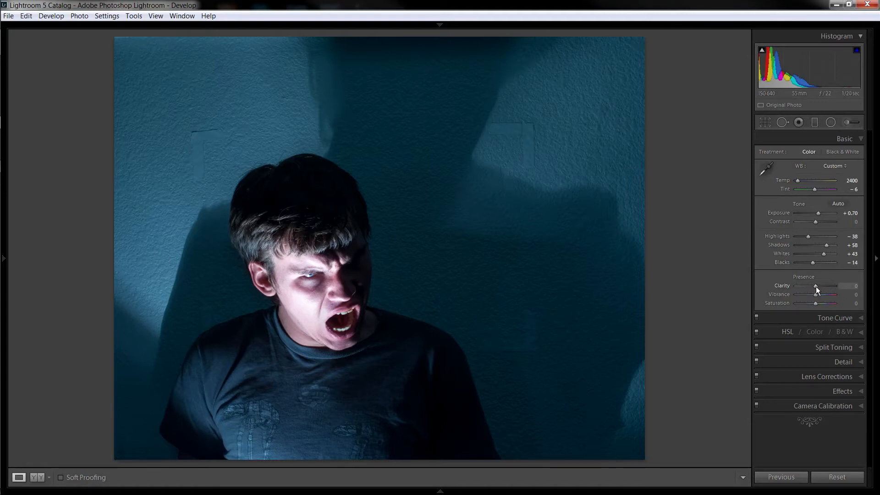
Step: Set Clarity to +33, Vibrance to −24 and Saturation to −38
drag(814, 286, 820, 286)
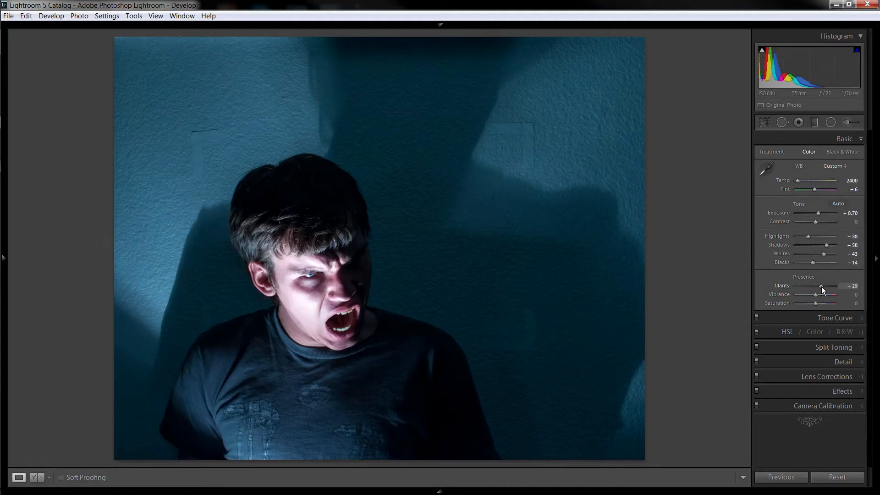
drag(819, 294, 825, 294)
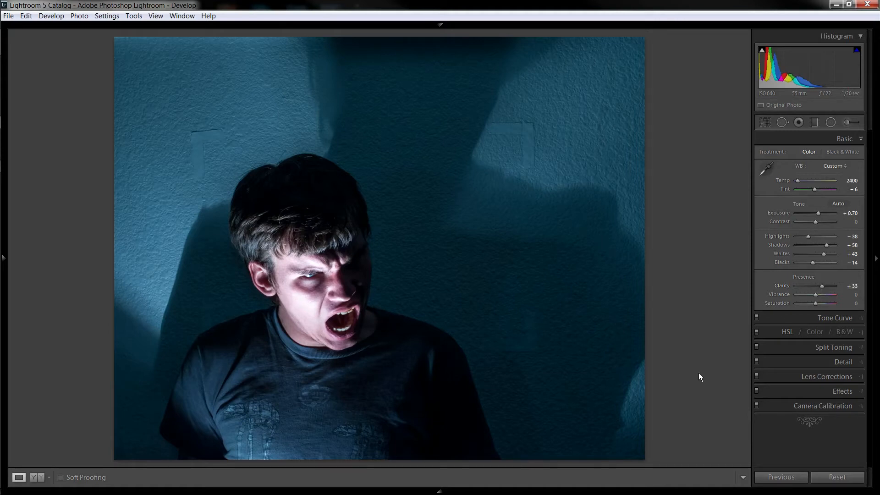
mouse_move(364, 357)
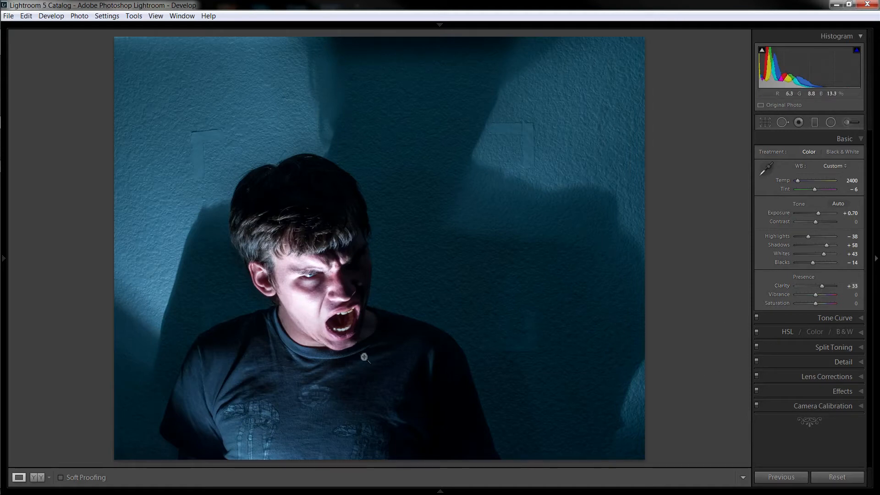
mouse_move(362, 305)
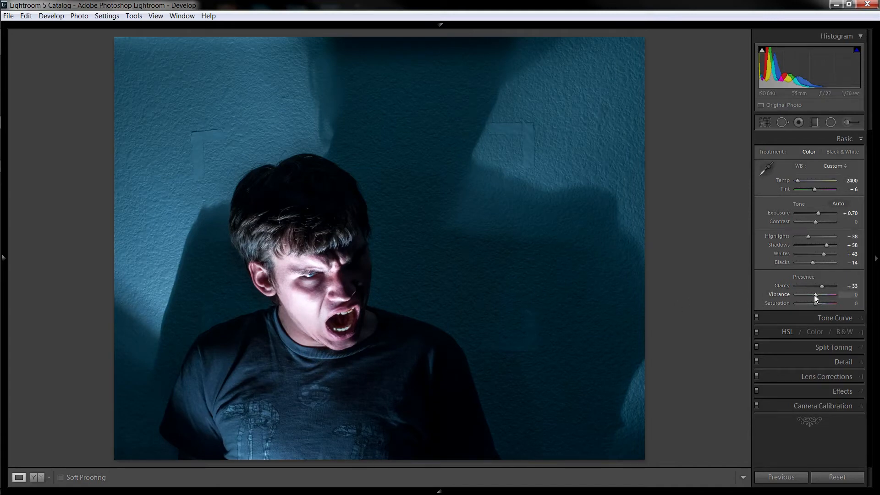
drag(824, 295, 811, 294)
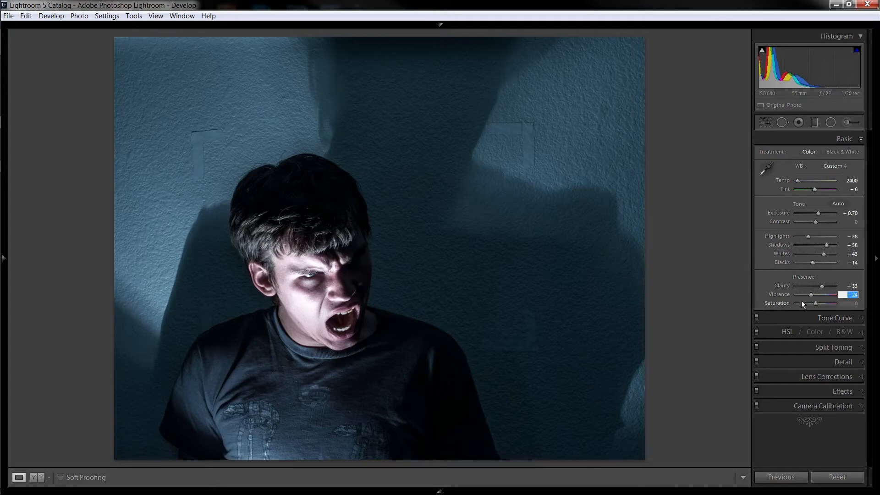
drag(833, 303, 812, 302)
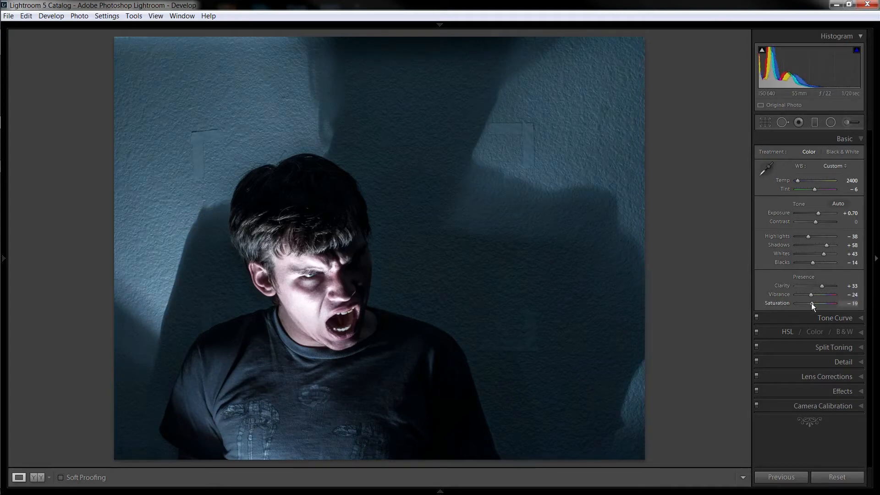
drag(825, 303, 810, 303)
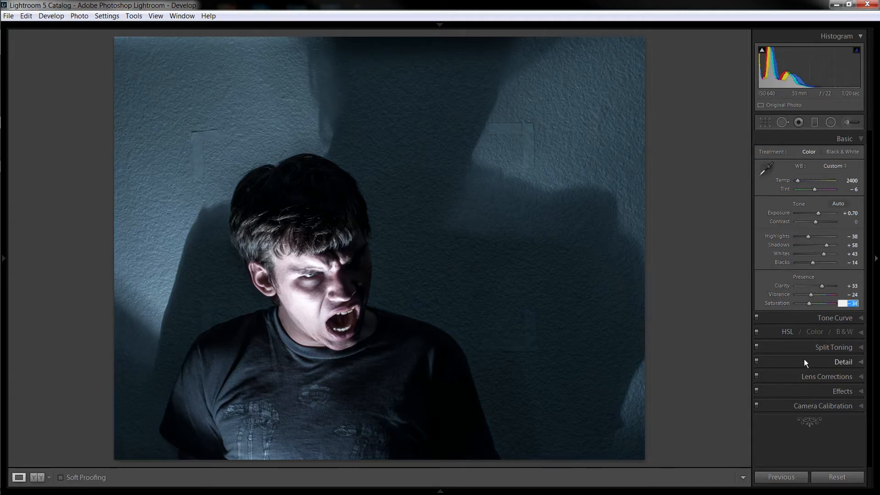
drag(828, 303, 824, 302)
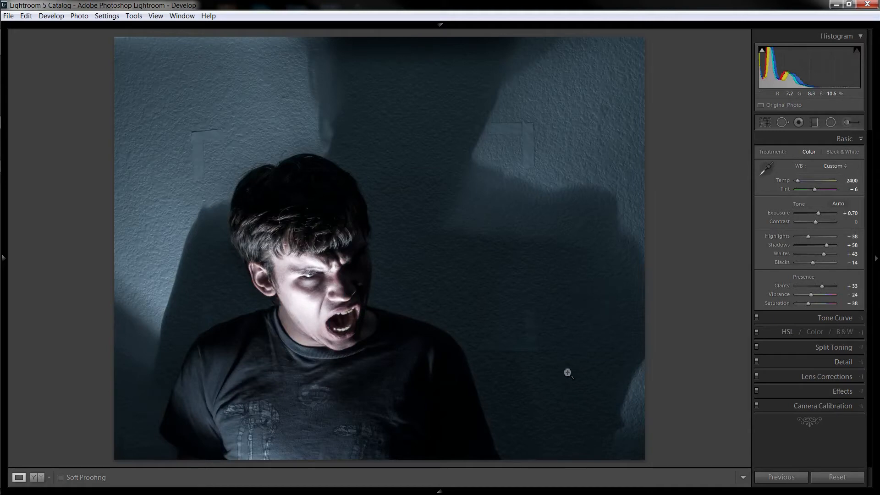
click(567, 372)
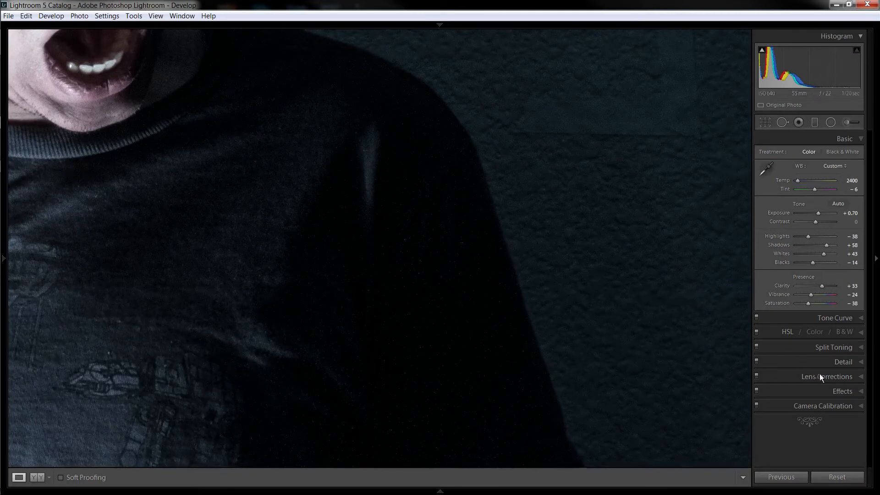
Step: Set Luminance noise reduction to 15, then briefly check Lens Corrections
click(843, 362)
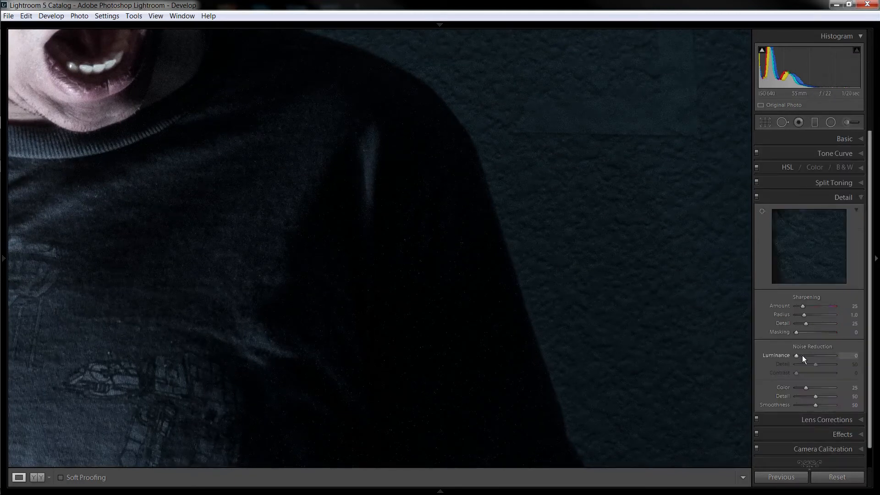
drag(795, 354, 803, 355)
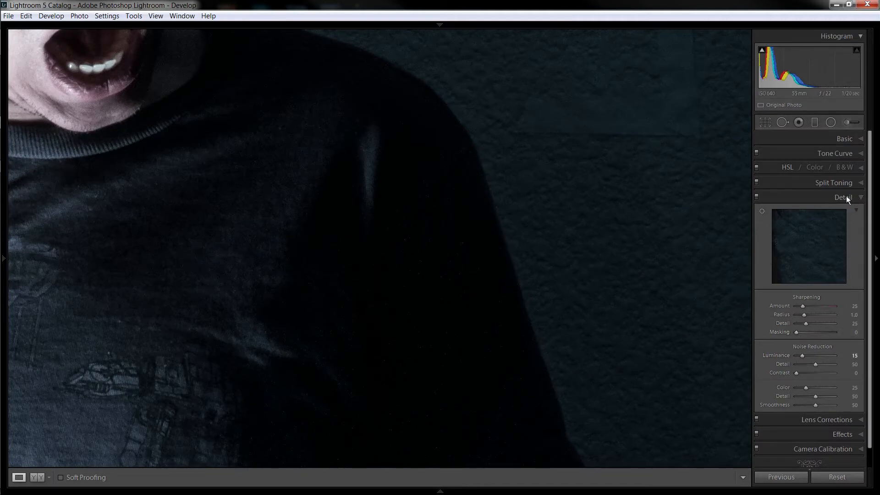
click(843, 197)
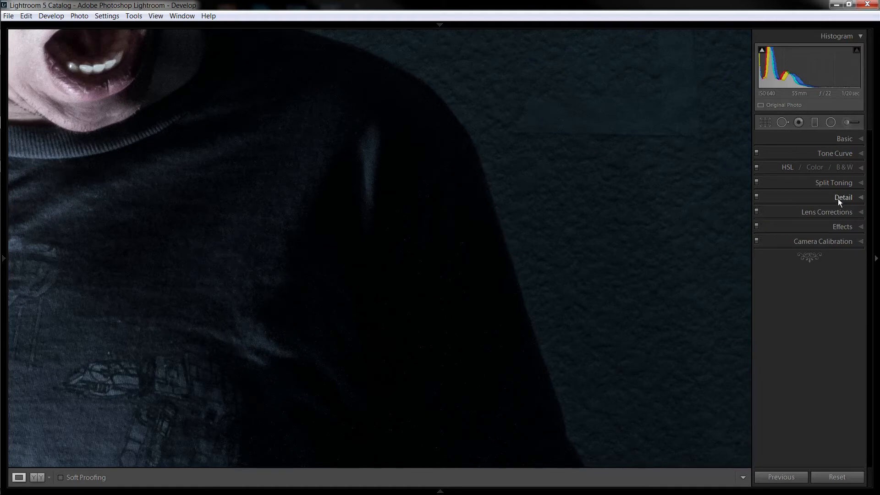
mouse_move(842, 215)
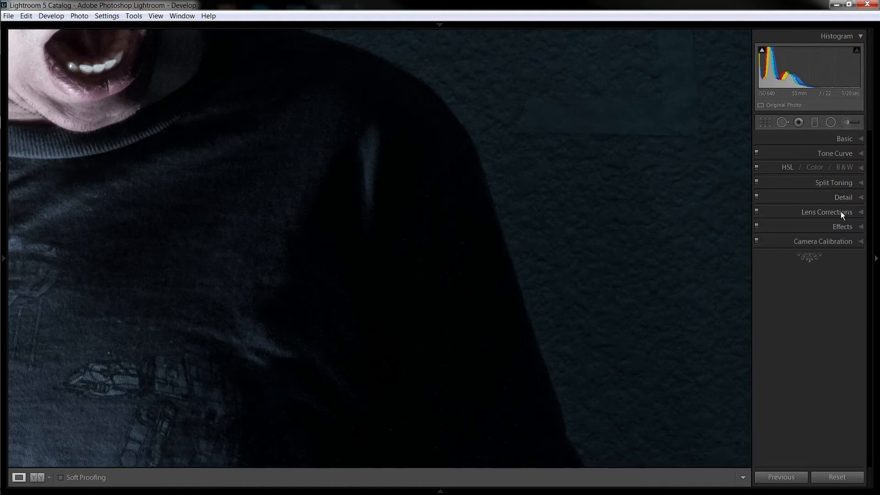
click(833, 212)
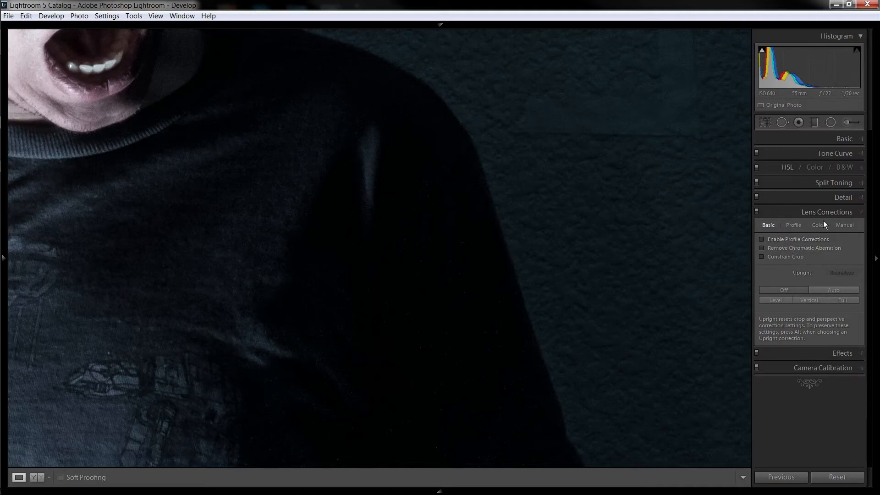
click(830, 212)
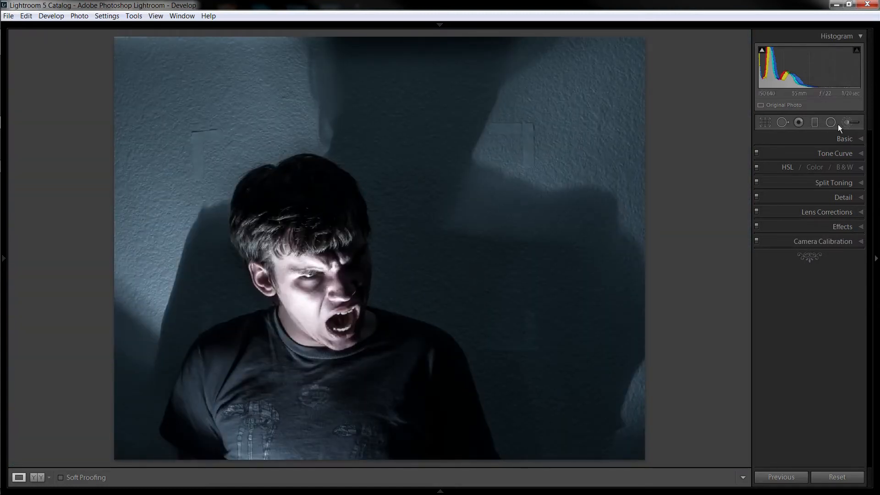
Step: Heal away both tape marks on the wall above the head with Spot Removal
click(798, 122)
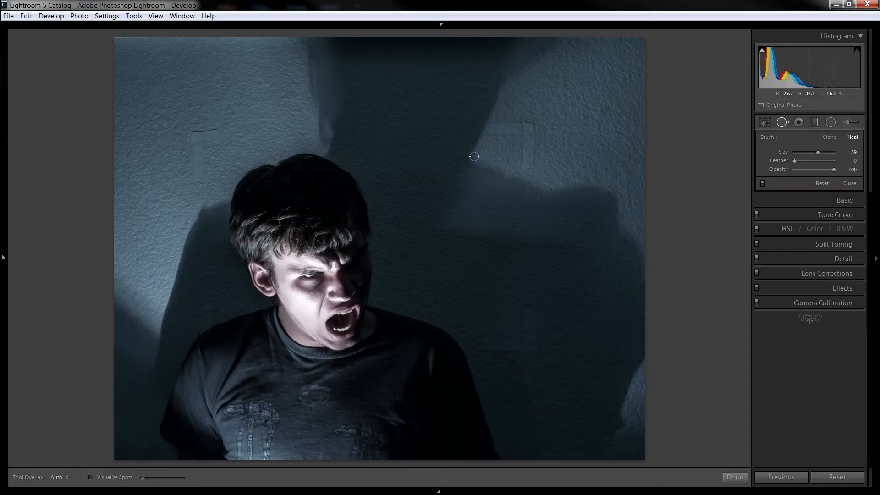
mouse_move(210, 195)
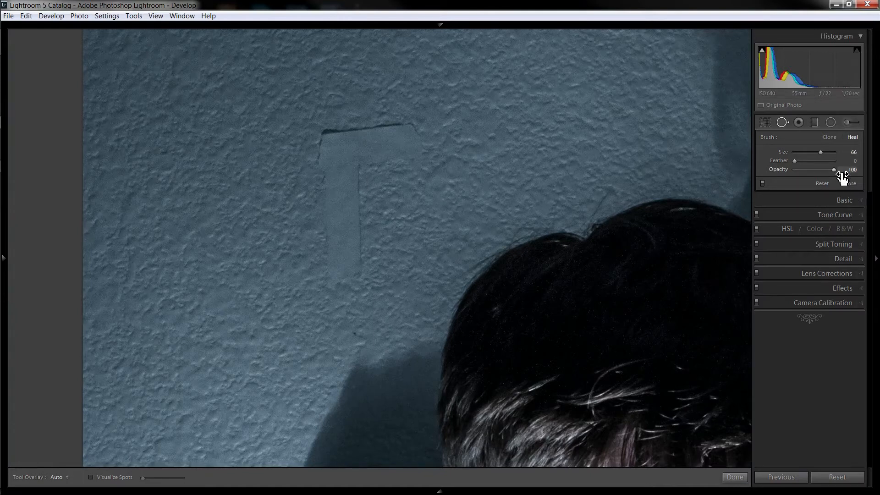
mouse_move(344, 259)
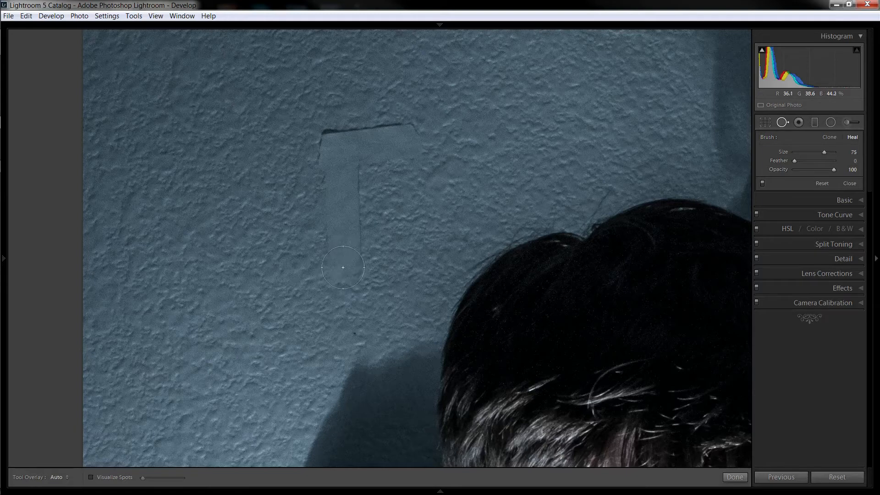
mouse_move(344, 264)
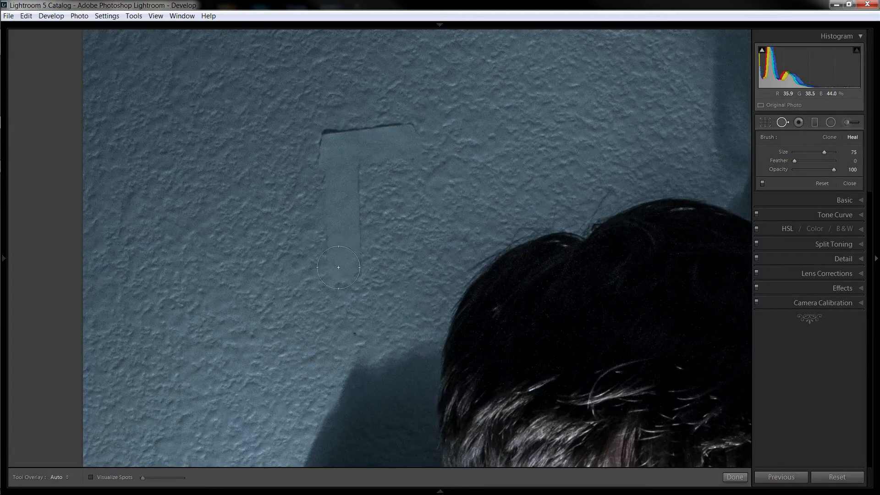
click(338, 267)
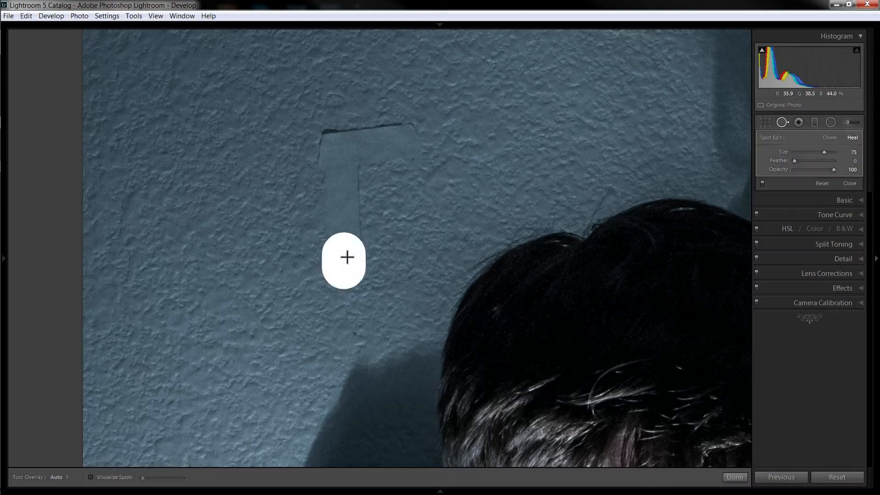
drag(345, 258, 343, 149)
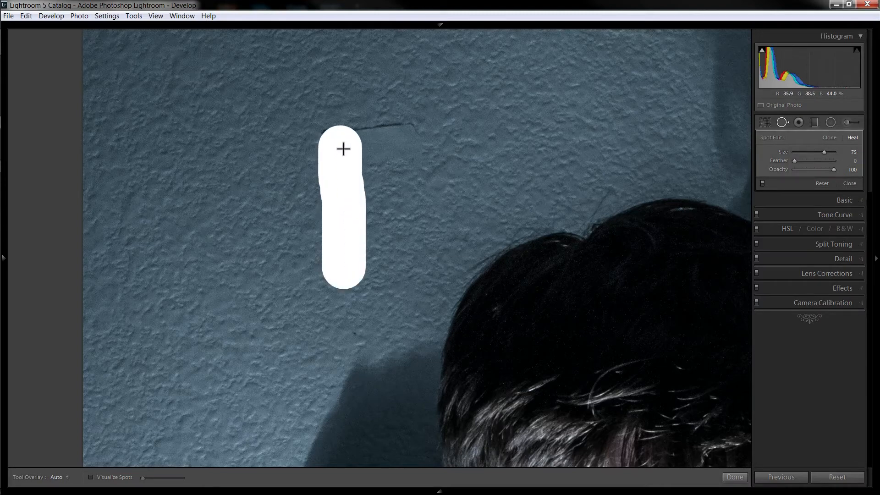
drag(343, 148, 412, 140)
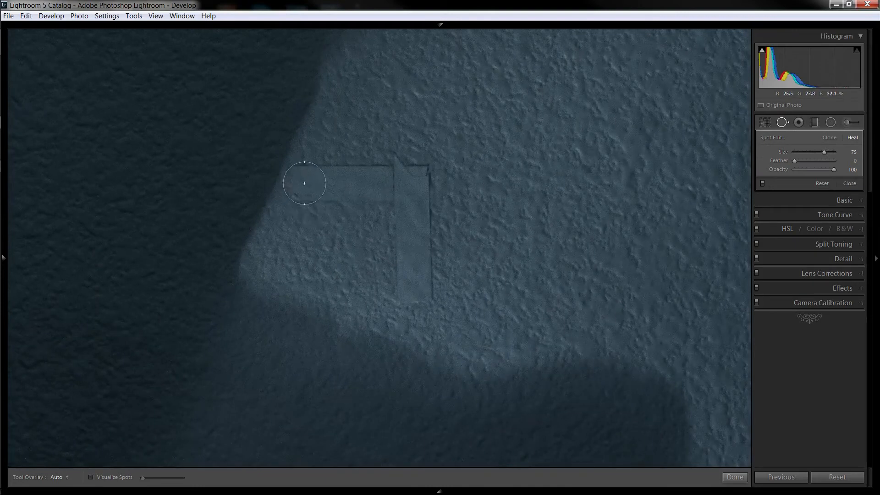
drag(305, 183, 360, 185)
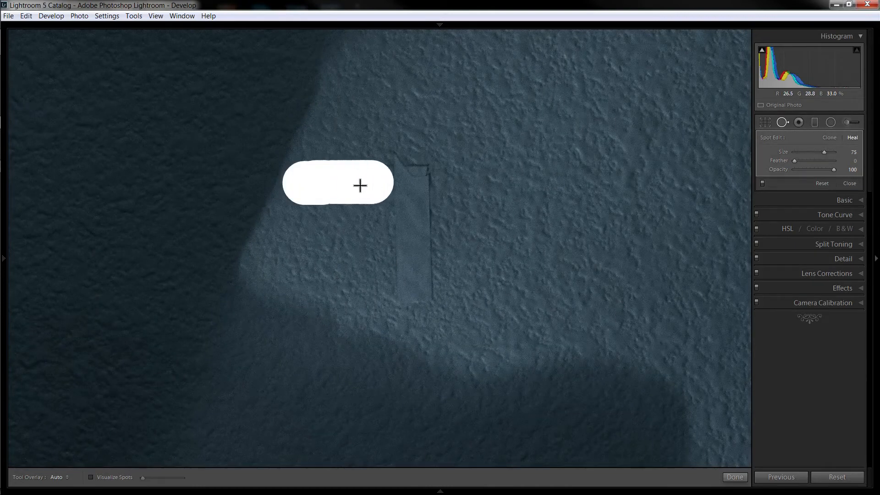
drag(360, 186, 417, 228)
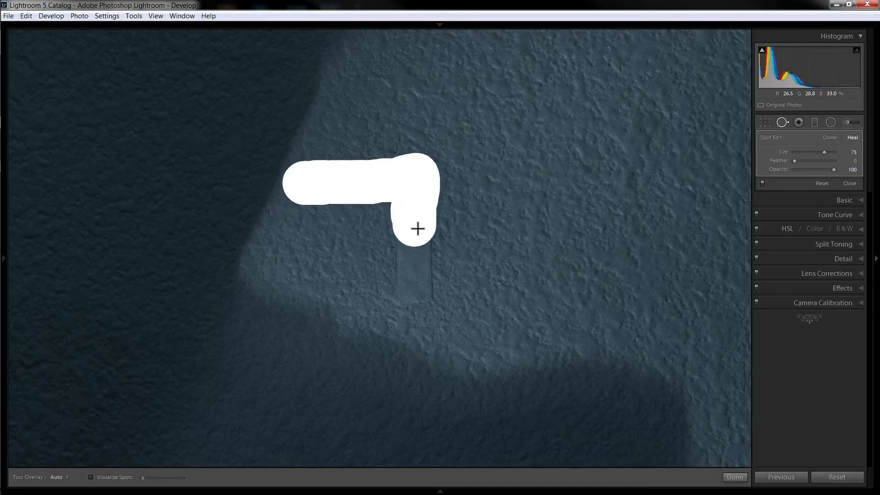
drag(417, 229, 414, 248)
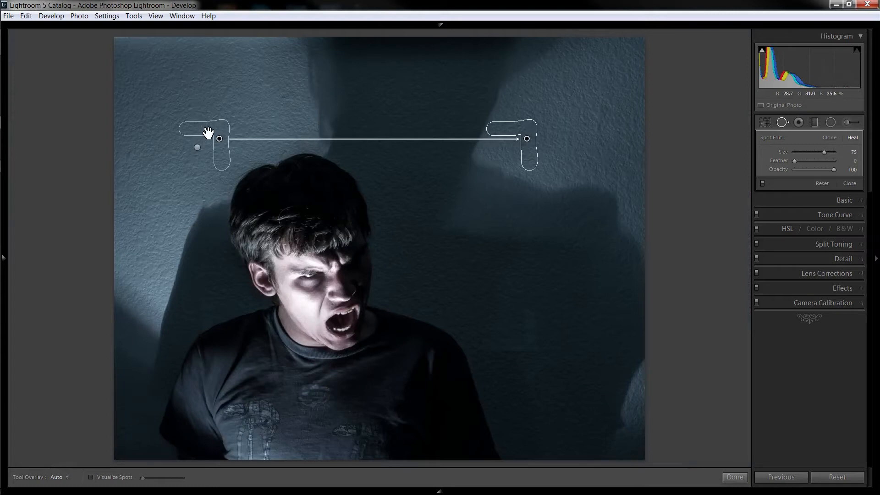
Step: Move the existing heal's source patch onto clean wall texture
drag(207, 129, 578, 115)
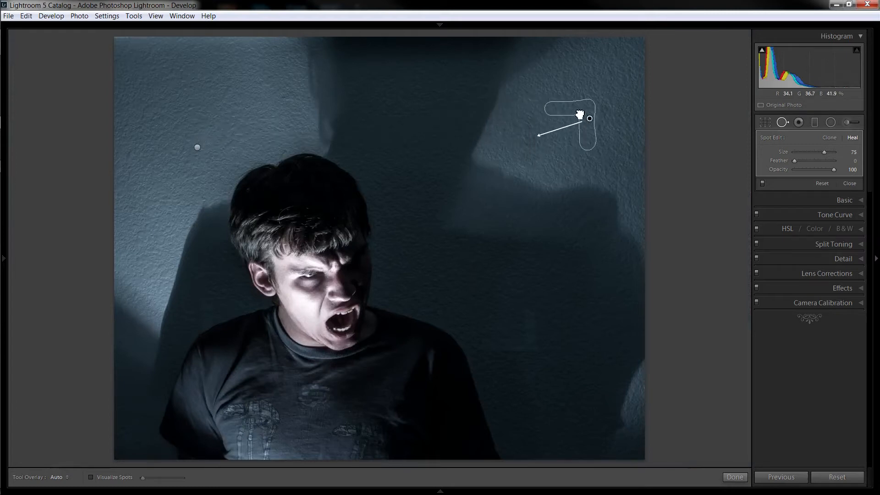
drag(589, 118, 567, 119)
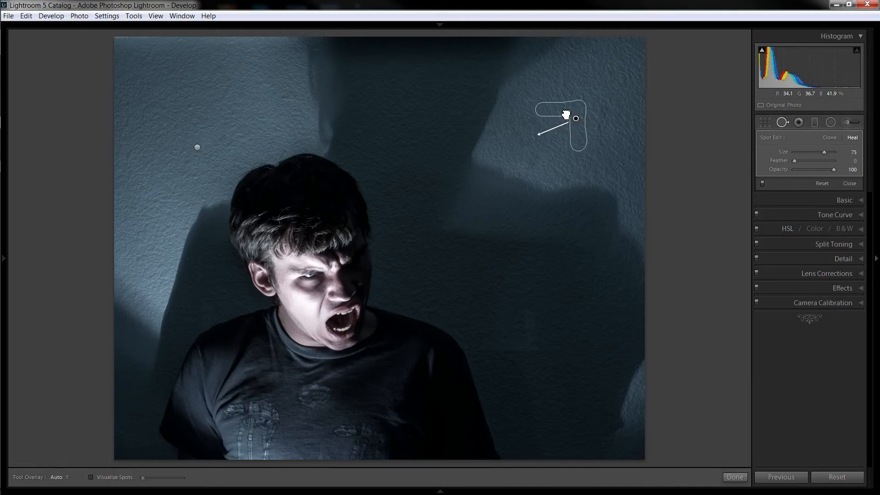
drag(575, 118, 527, 138)
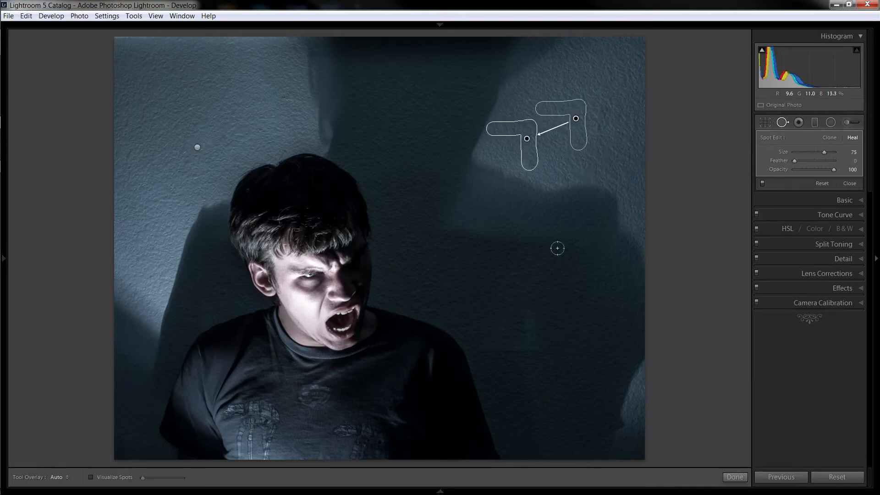
mouse_move(559, 303)
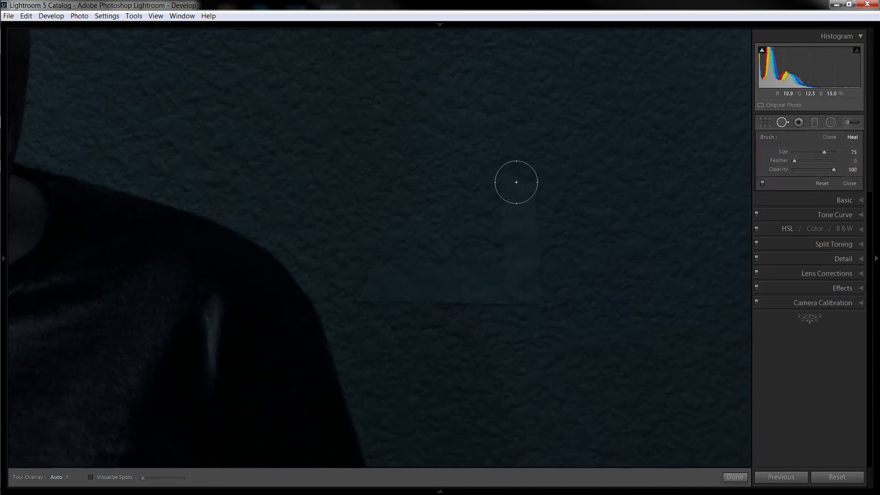
Step: Heal the vertical wall mark and a small shadowed mark, then finish spot removal
drag(515, 181, 507, 292)
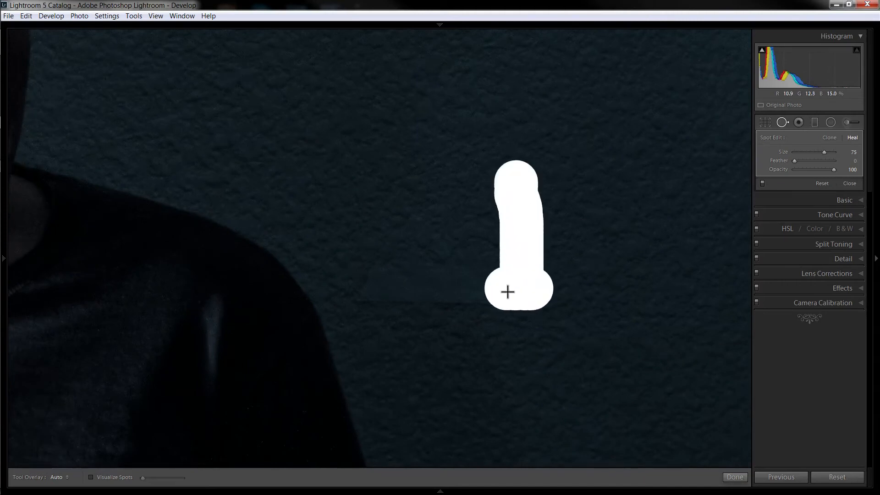
drag(507, 292, 392, 285)
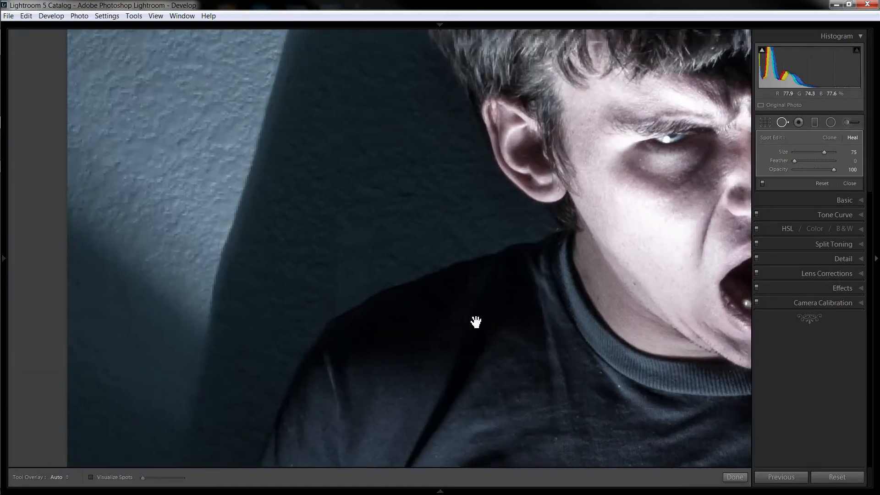
click(400, 230)
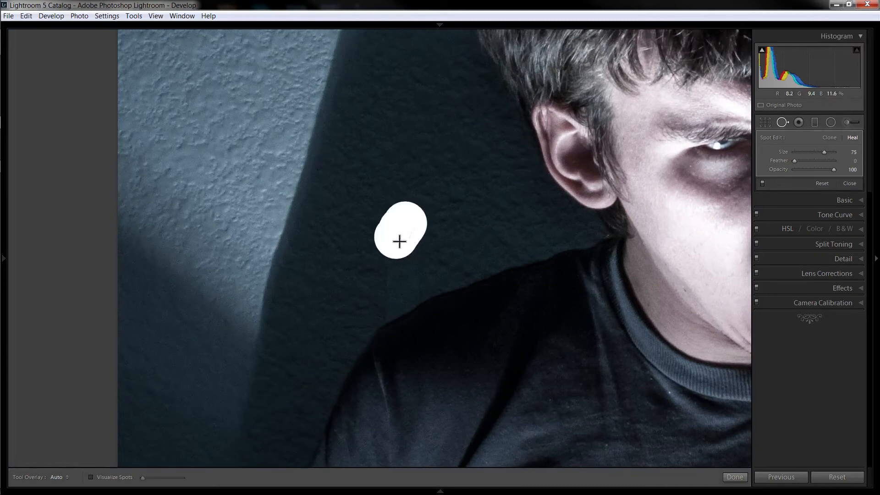
drag(400, 241, 422, 279)
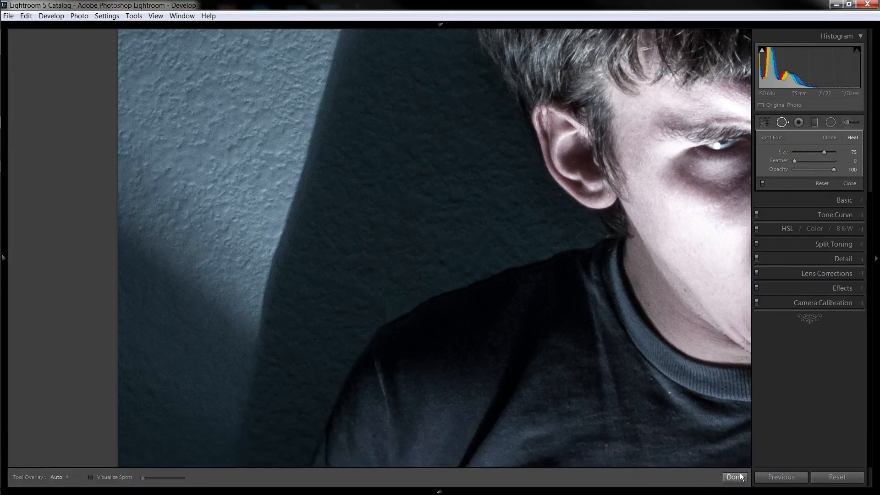
click(733, 477)
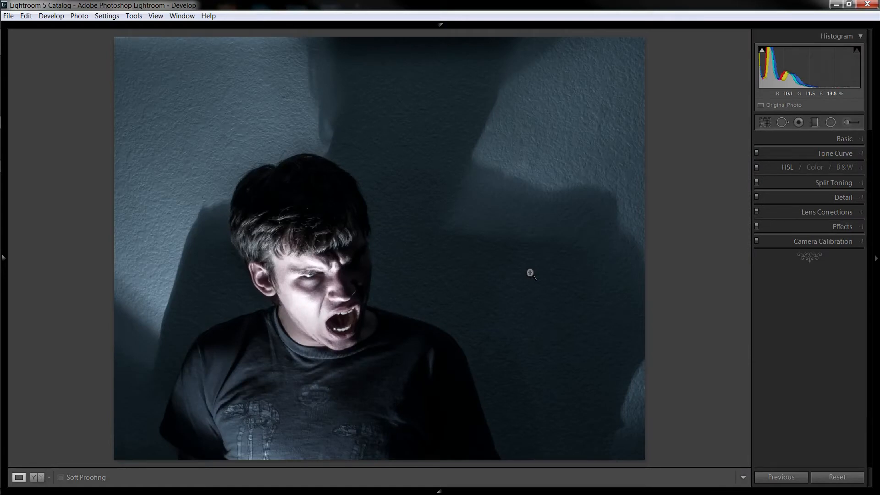
mouse_move(503, 184)
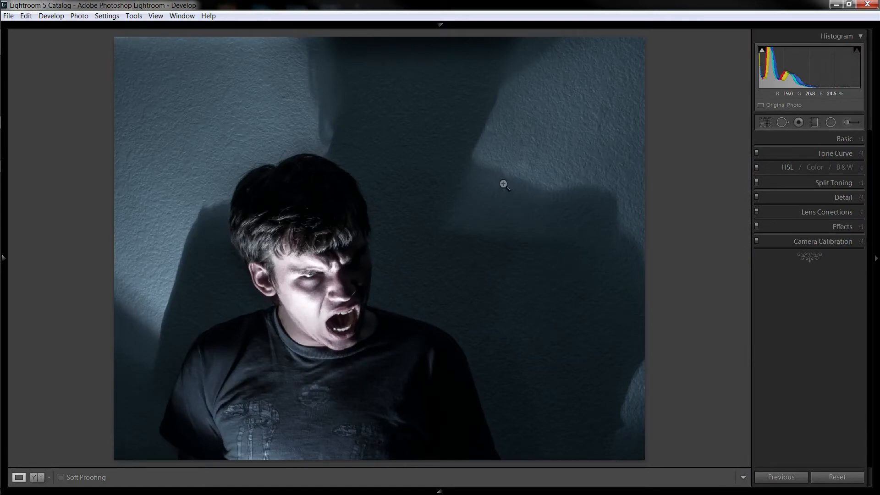
mouse_move(573, 228)
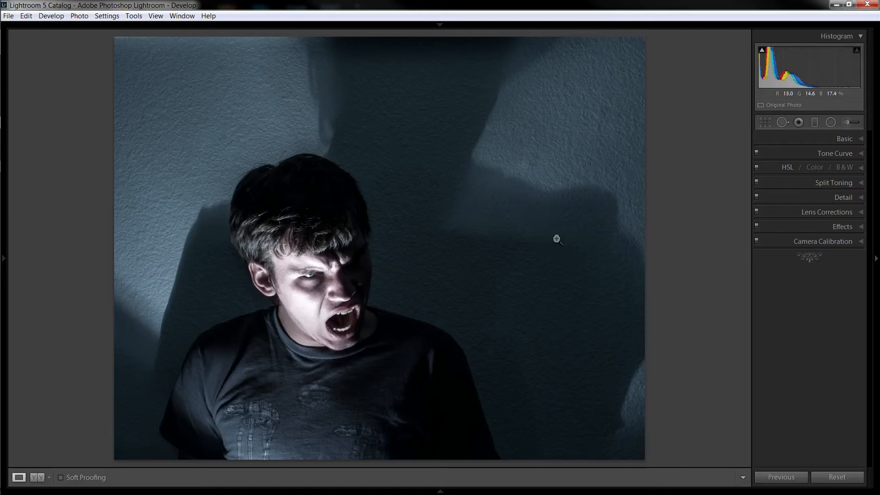
mouse_move(831, 122)
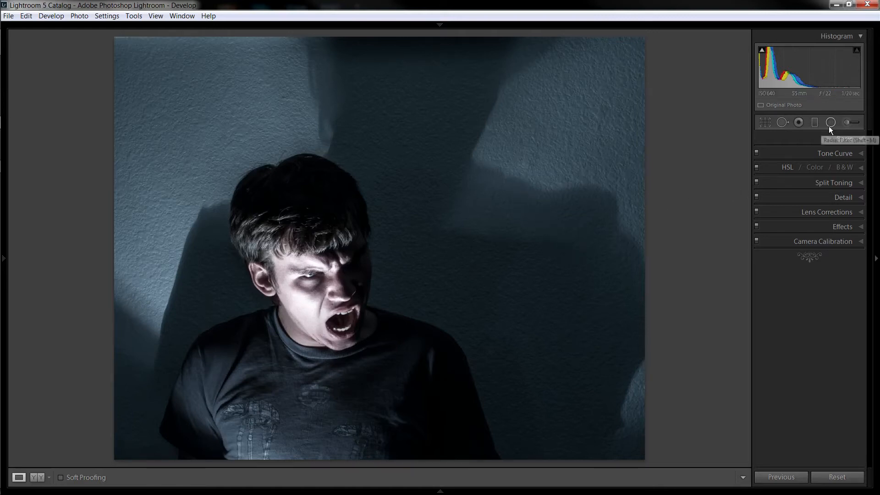
Step: Add an oval radial filter around the head at Exposure −1.30, Temp −43, Feather 69
click(830, 123)
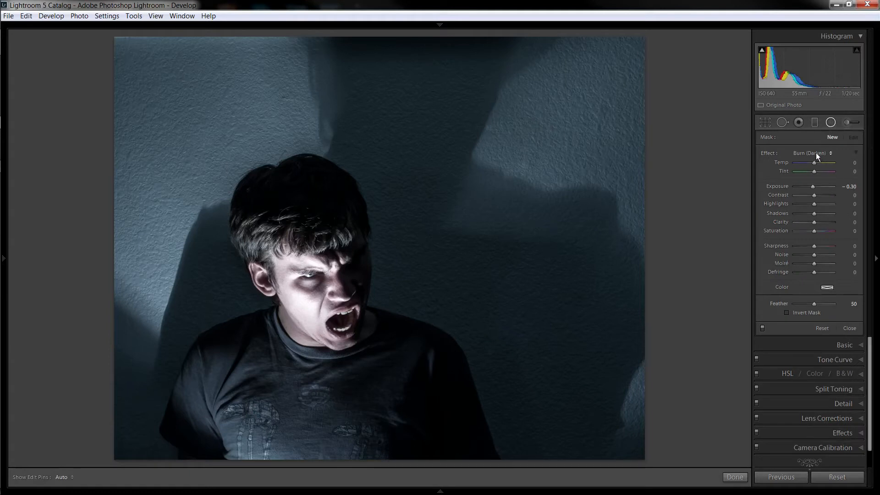
mouse_move(310, 292)
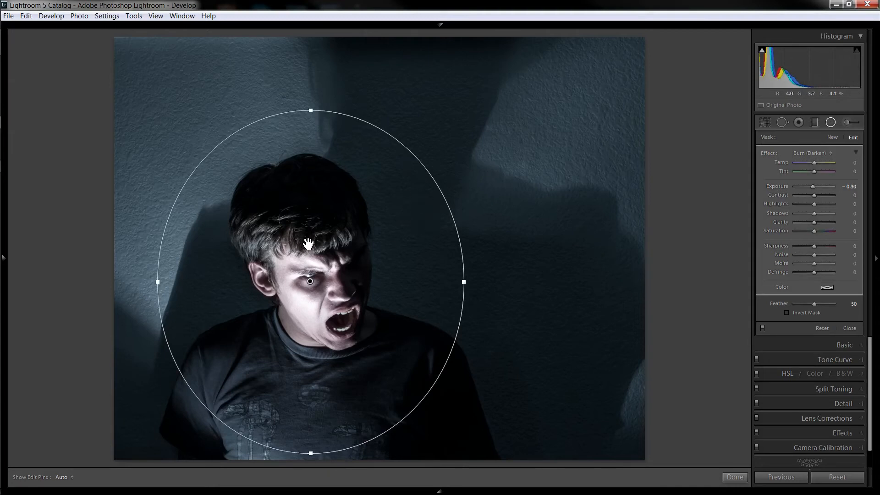
mouse_move(330, 254)
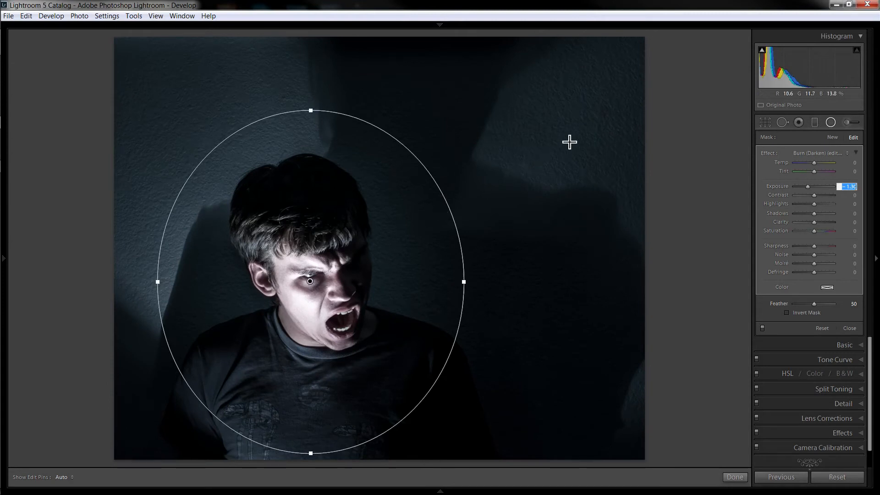
mouse_move(405, 254)
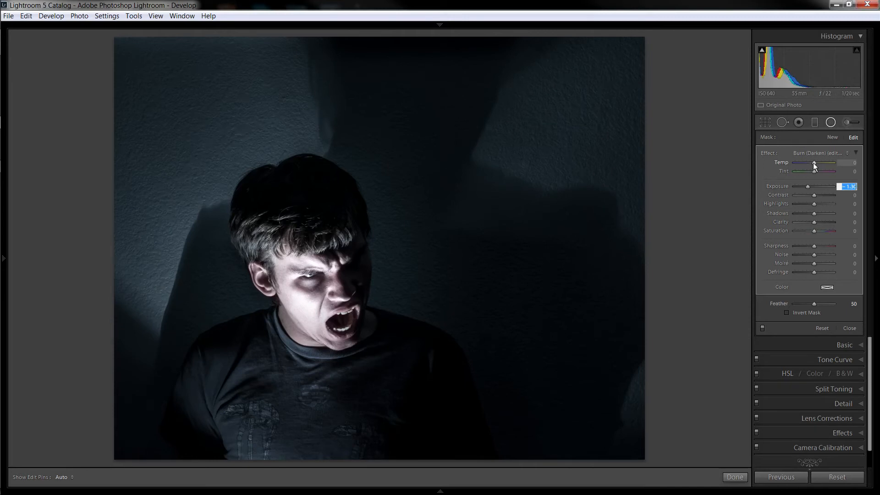
drag(813, 163, 807, 163)
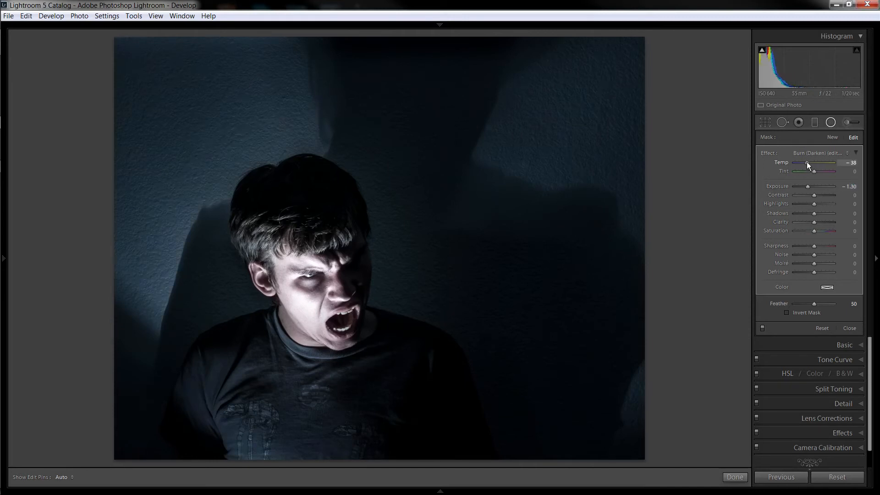
drag(811, 162, 806, 163)
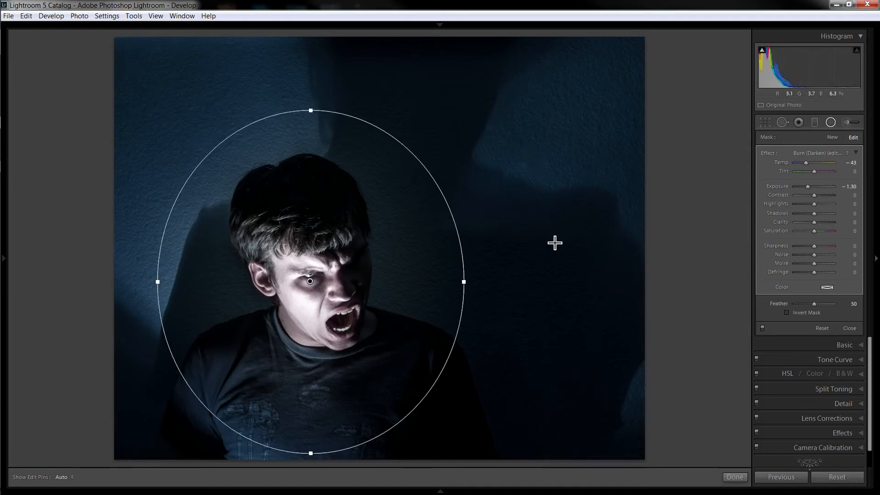
mouse_move(577, 272)
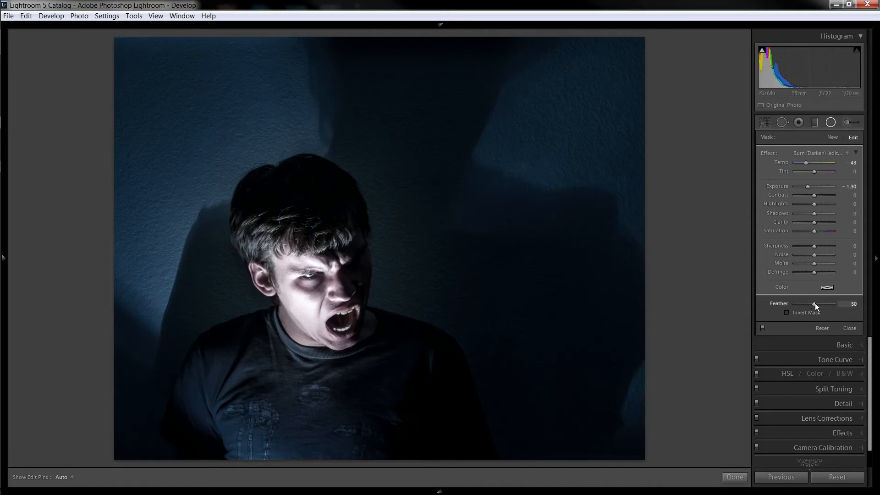
drag(813, 304, 818, 303)
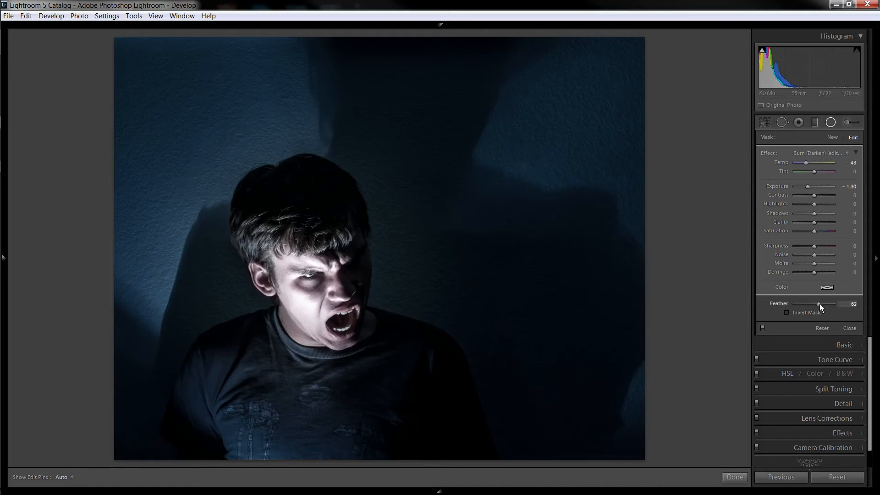
drag(818, 303, 825, 303)
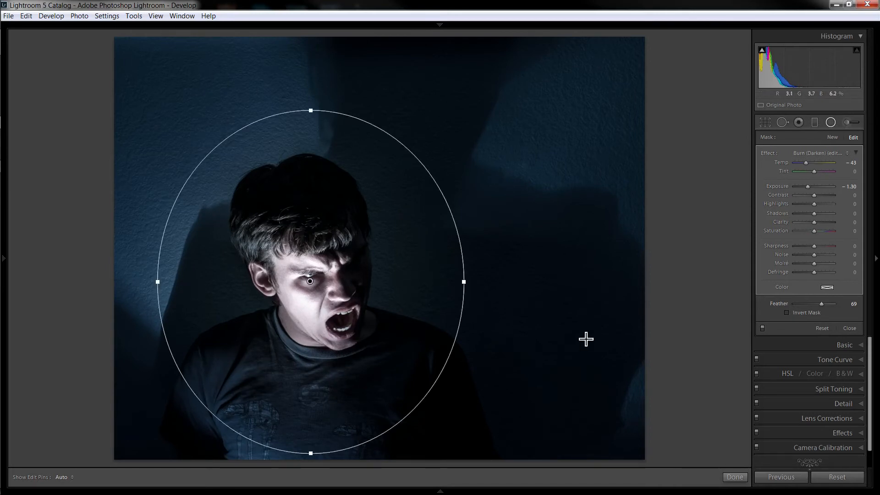
Step: Commit the dark blue oval radial filter with Done and exit the tool
click(734, 477)
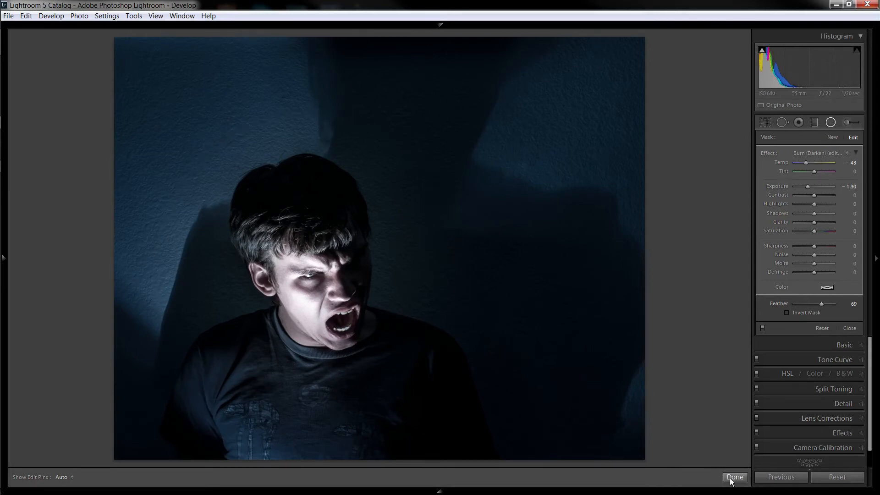
click(735, 477)
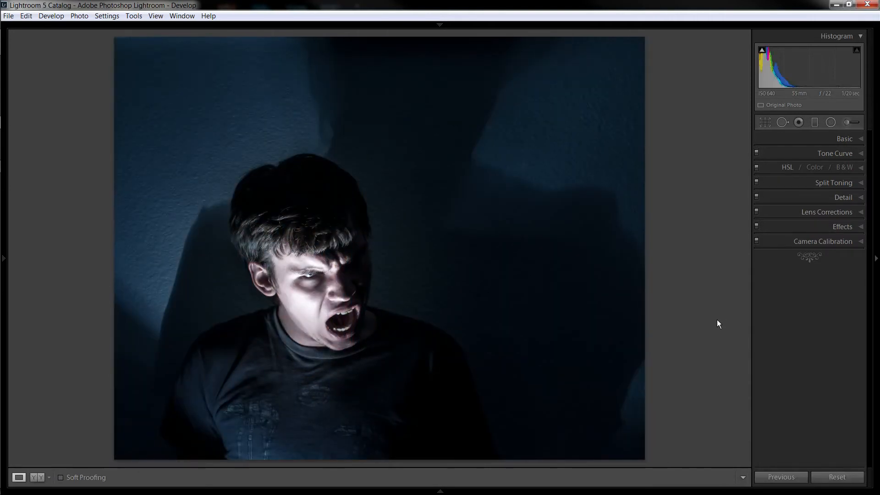
mouse_move(650, 174)
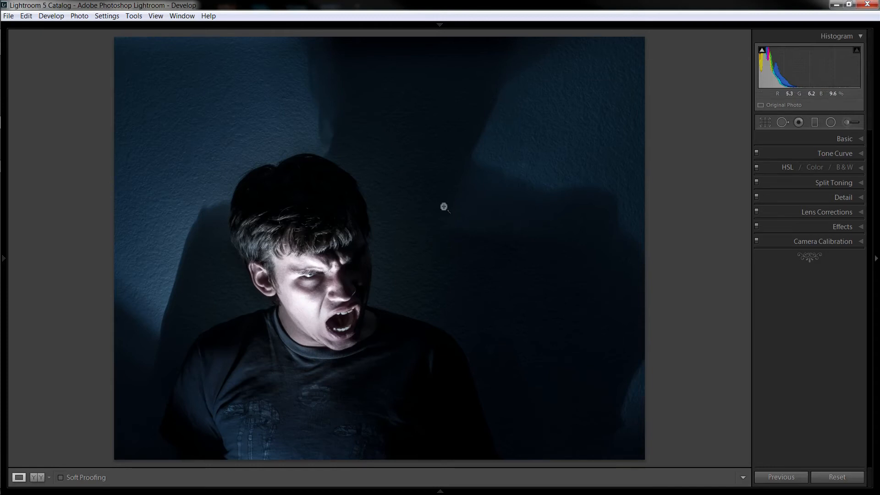
mouse_move(588, 70)
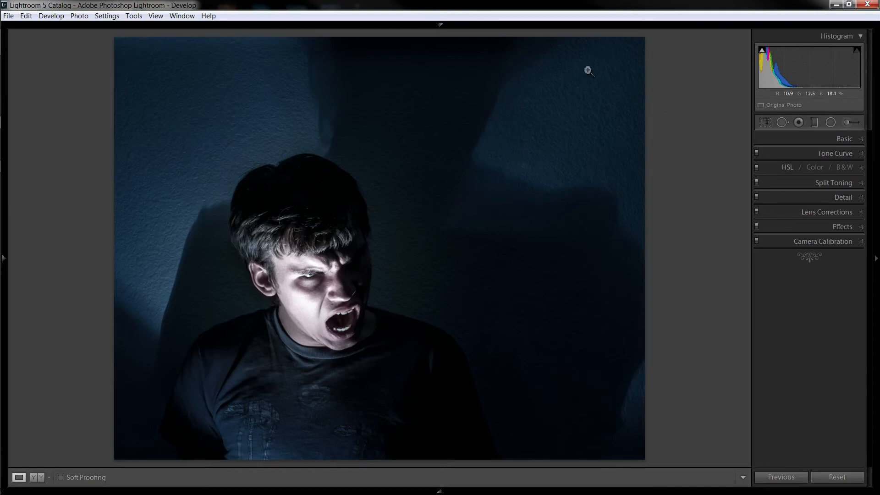
mouse_move(652, 415)
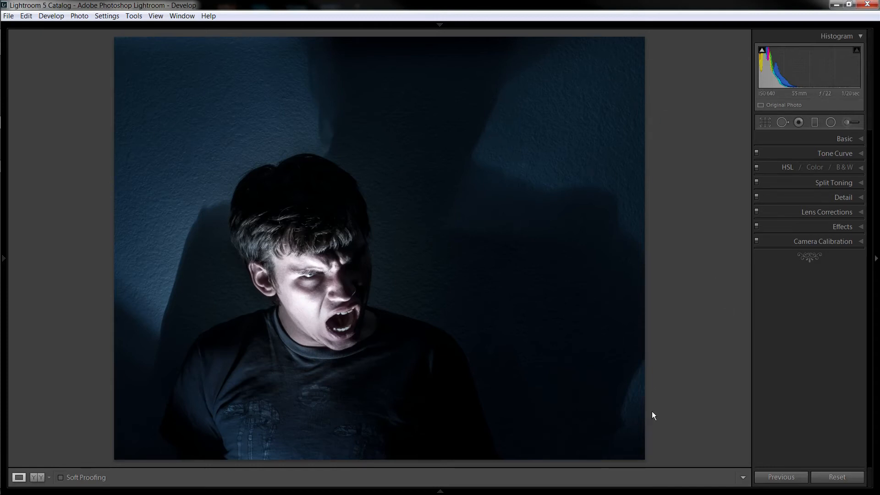
mouse_move(104, 62)
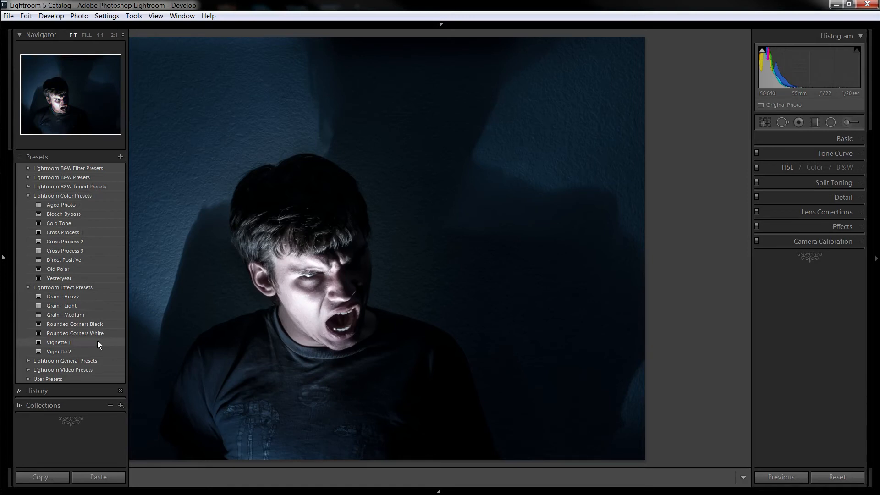
Step: Apply the Vignette 1 preset from Lightroom Effect Presets
click(59, 342)
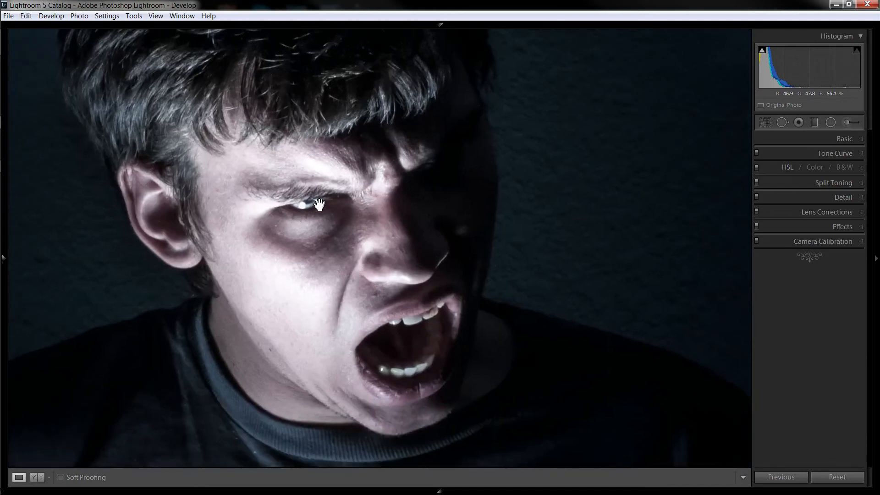
mouse_move(848, 148)
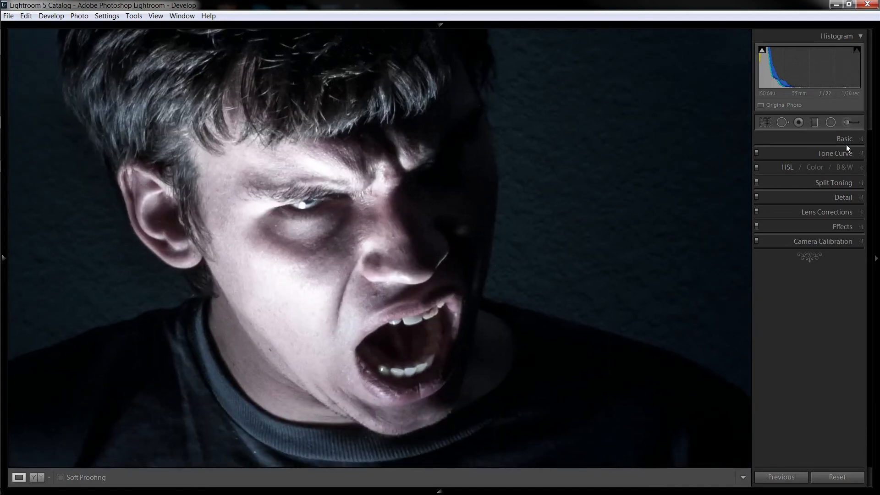
Step: Paint the iris with an Iris Enhance brush and cool its temperature to -29
click(844, 139)
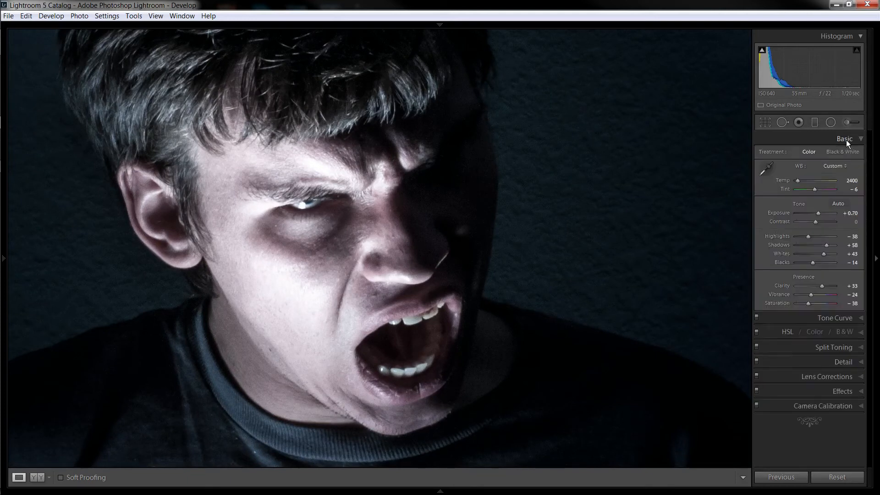
mouse_move(850, 122)
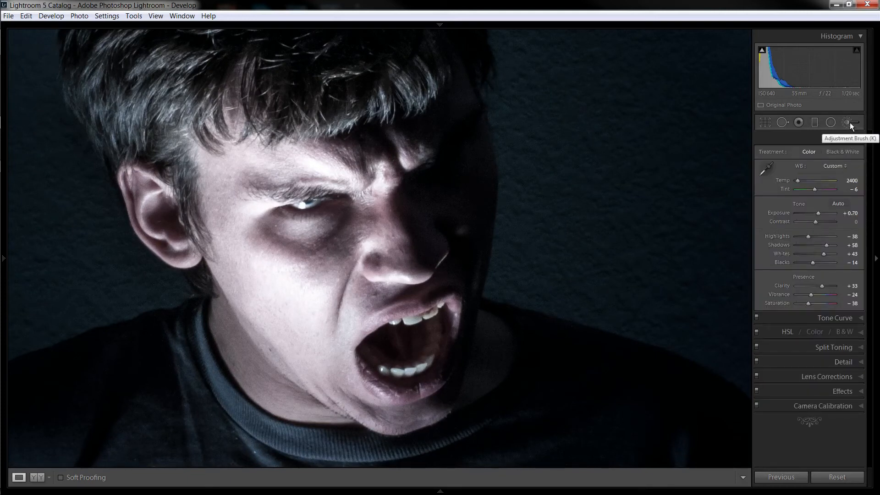
click(850, 122)
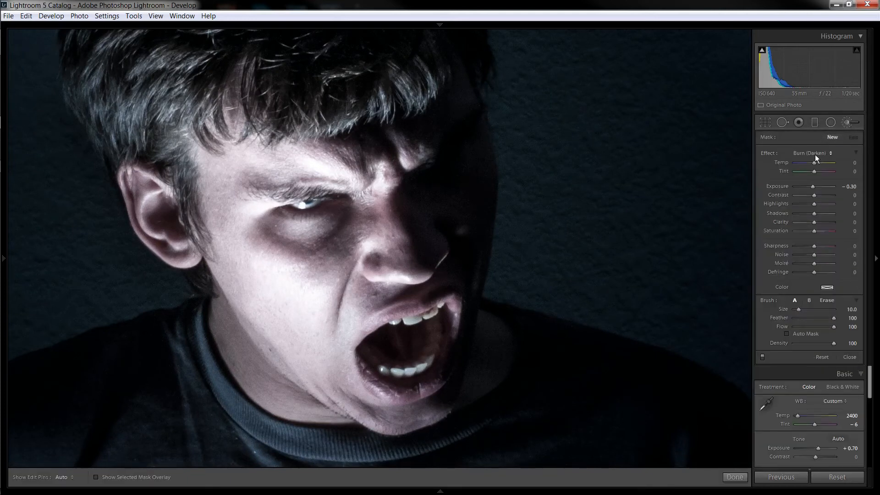
click(828, 153)
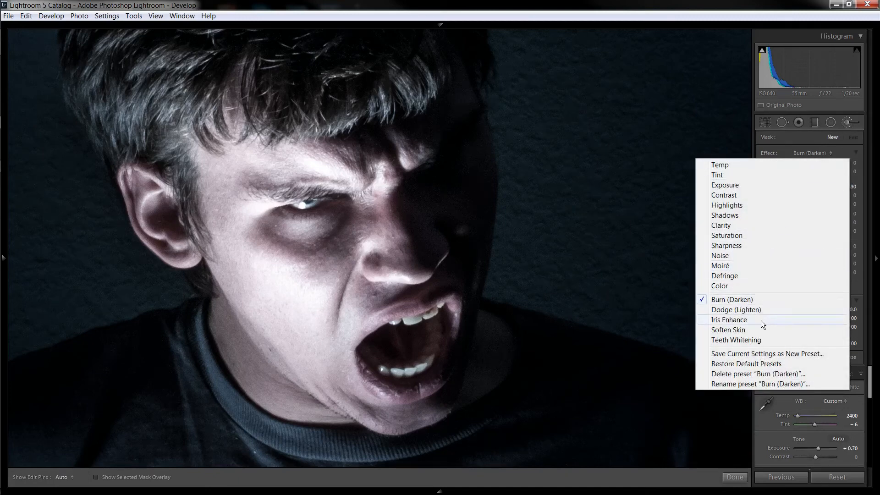
click(729, 320)
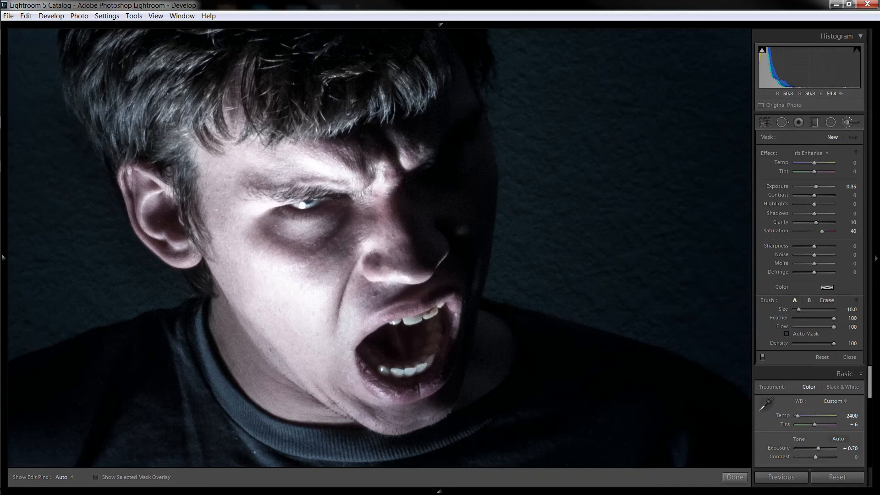
click(3, 258)
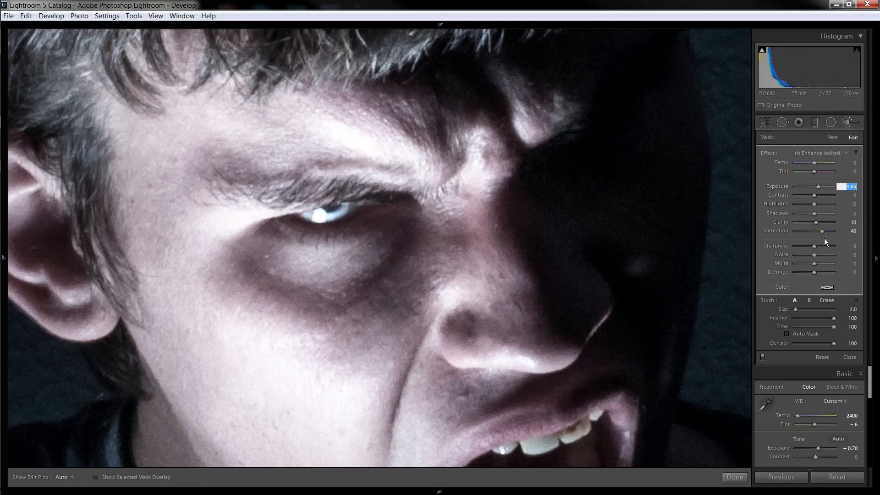
mouse_move(824, 187)
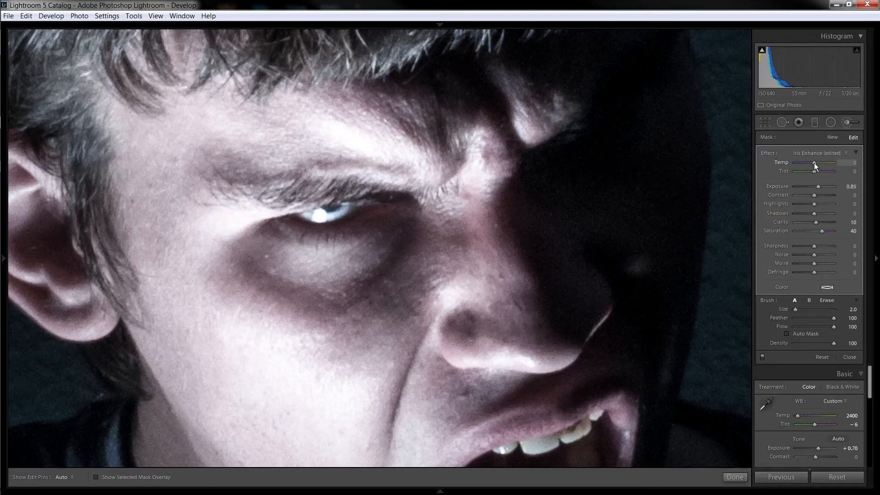
drag(817, 166, 811, 166)
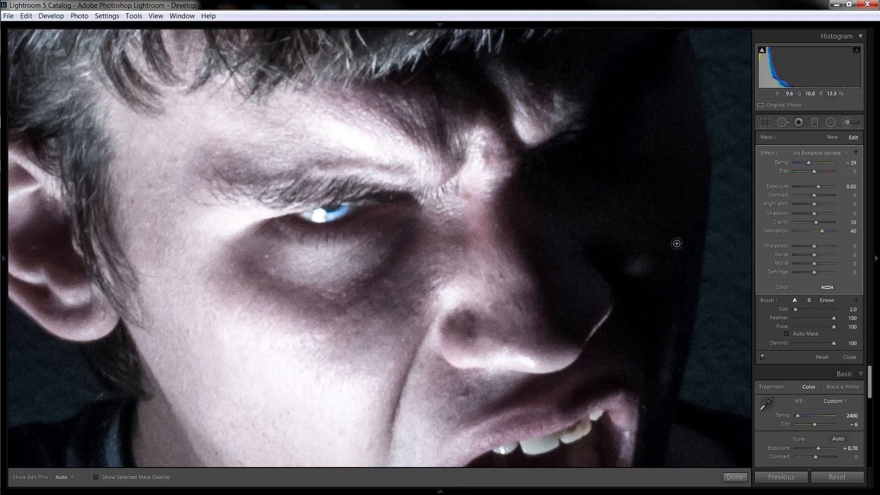
mouse_move(762, 357)
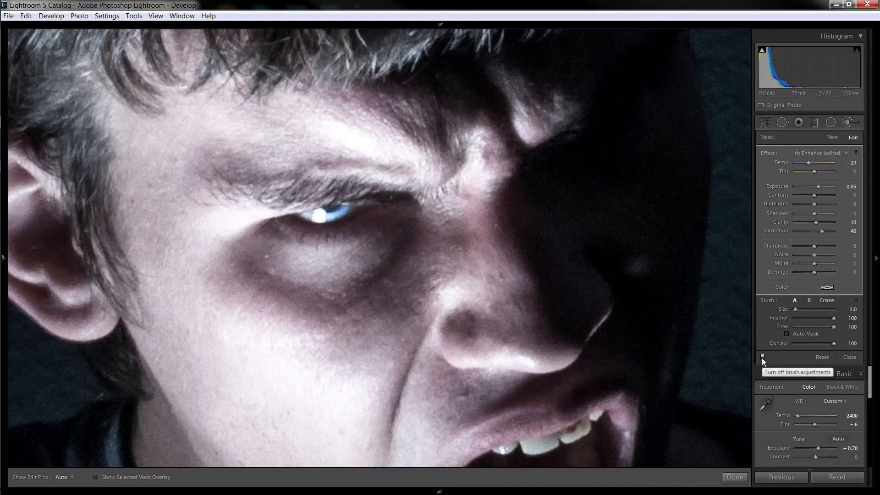
mouse_move(762, 362)
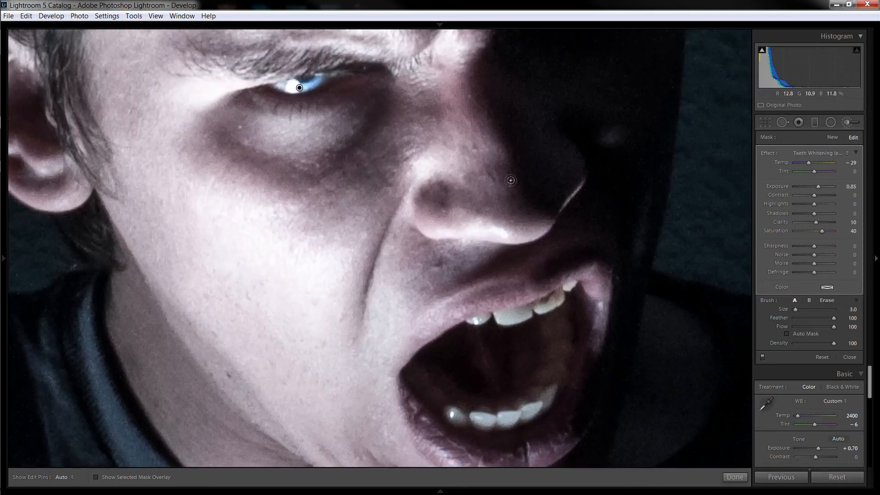
Step: Add a new Teeth Whitening brush (exposure 0.70, saturation -60) over the teeth
click(832, 138)
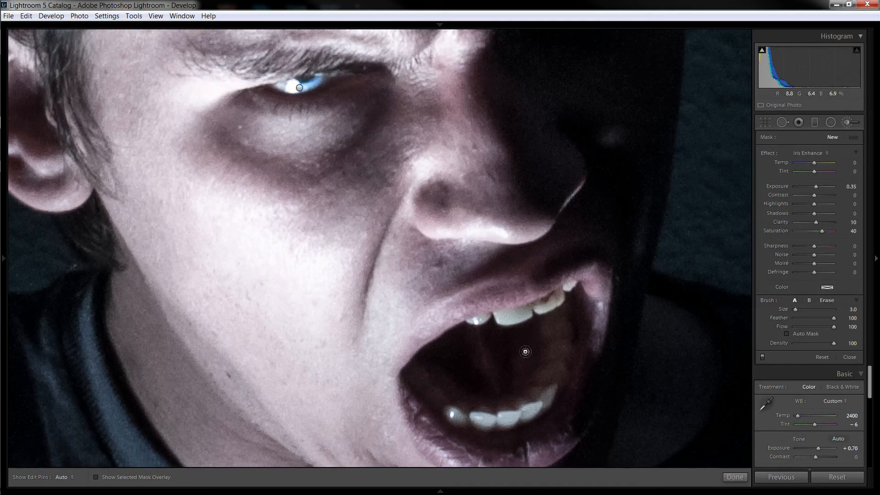
mouse_move(516, 374)
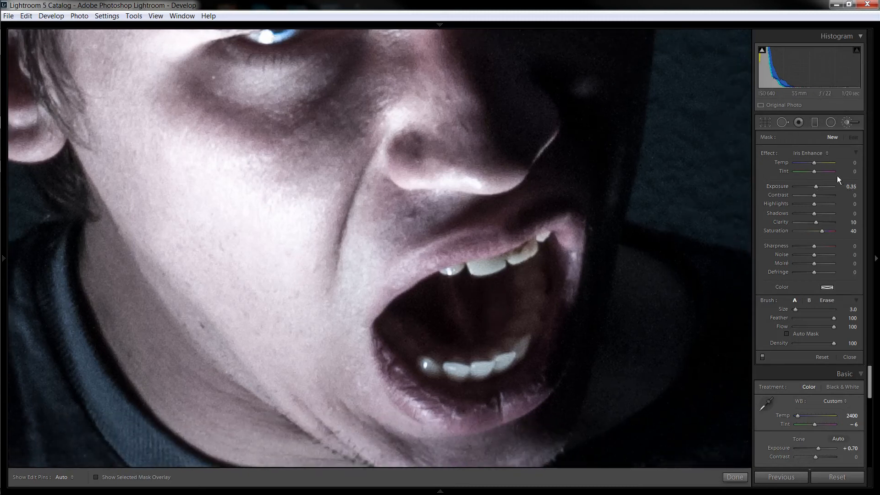
click(825, 153)
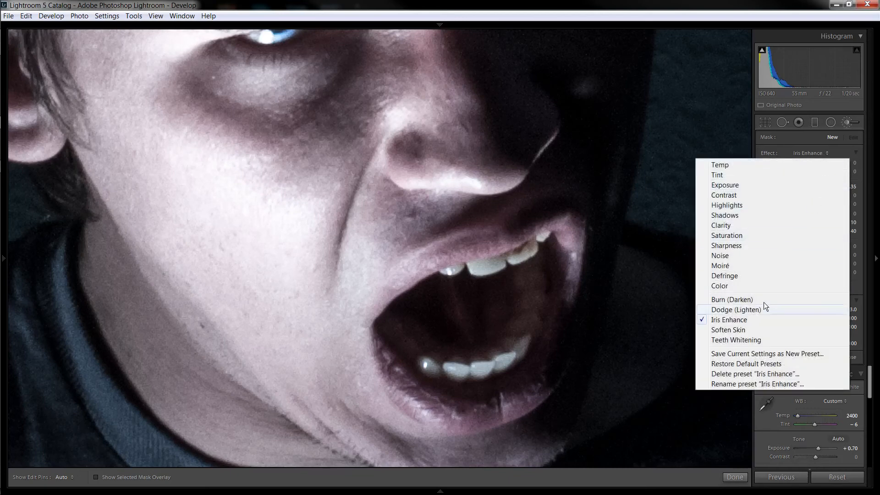
click(736, 339)
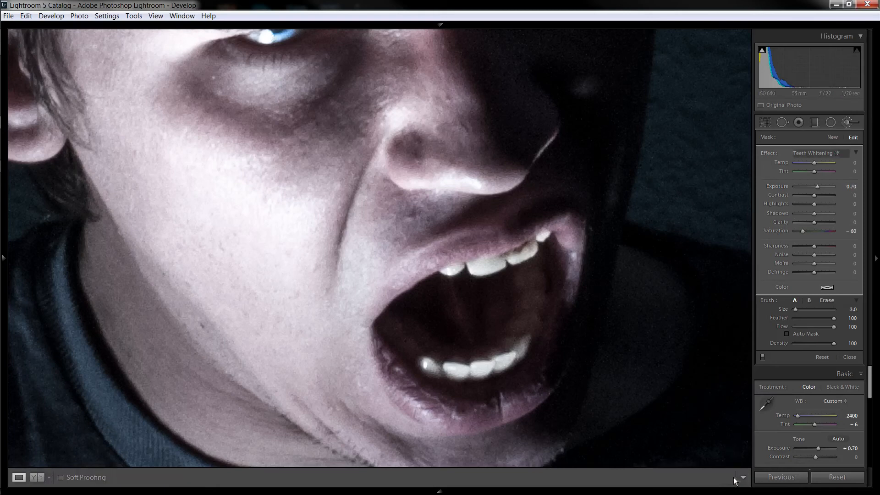
Step: Close the Adjustment Brush and zoom out to fit the portrait
click(849, 357)
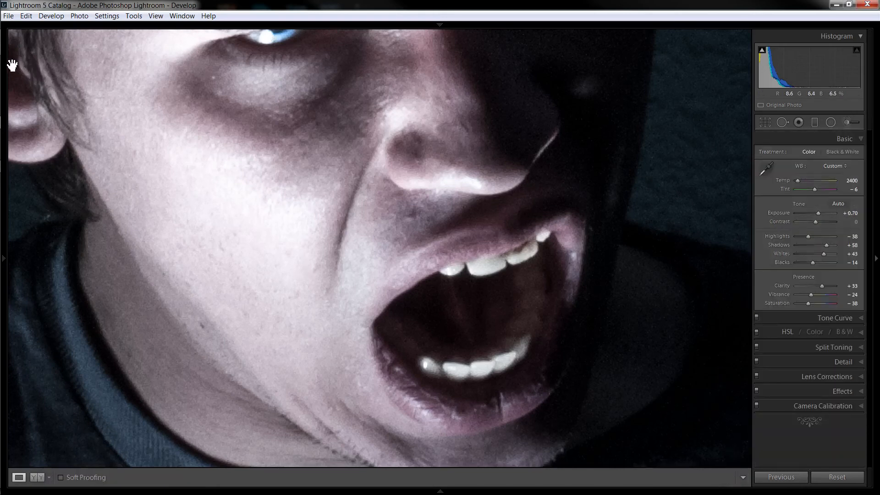
click(4, 258)
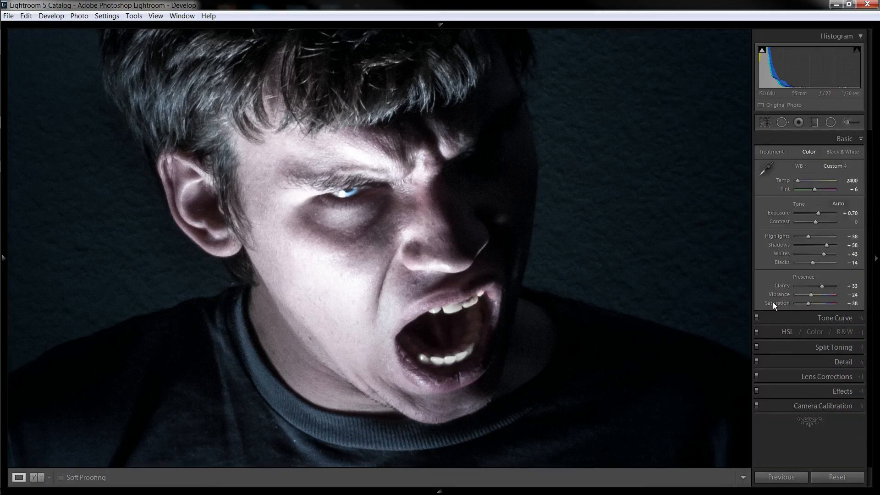
mouse_move(520, 156)
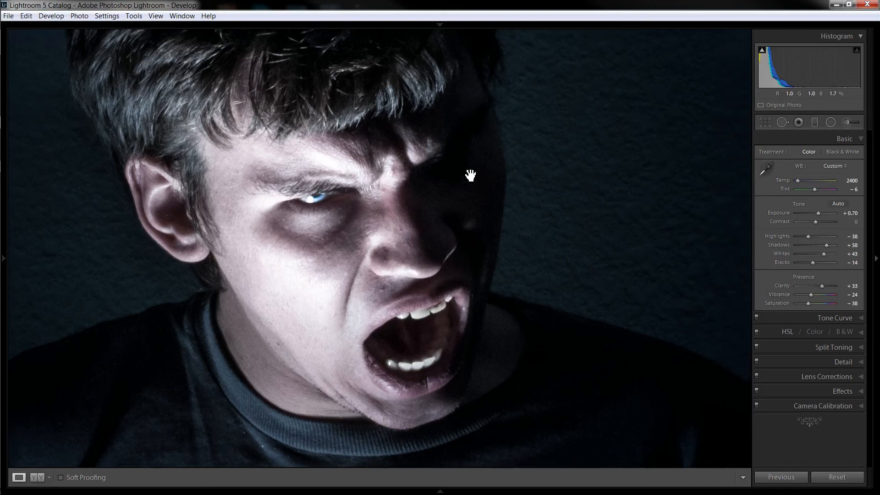
mouse_move(849, 122)
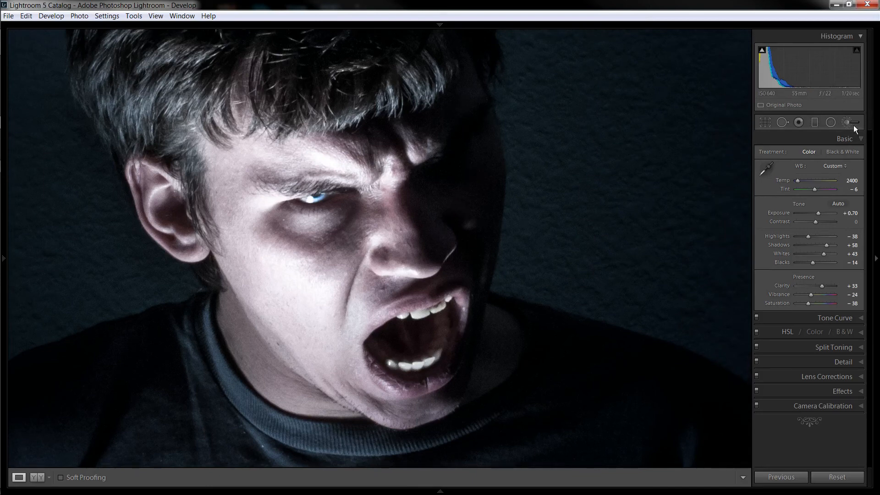
Step: Start a new Adjustment Brush with the Dodge (Lighten) preset for the shadowed face side
click(851, 122)
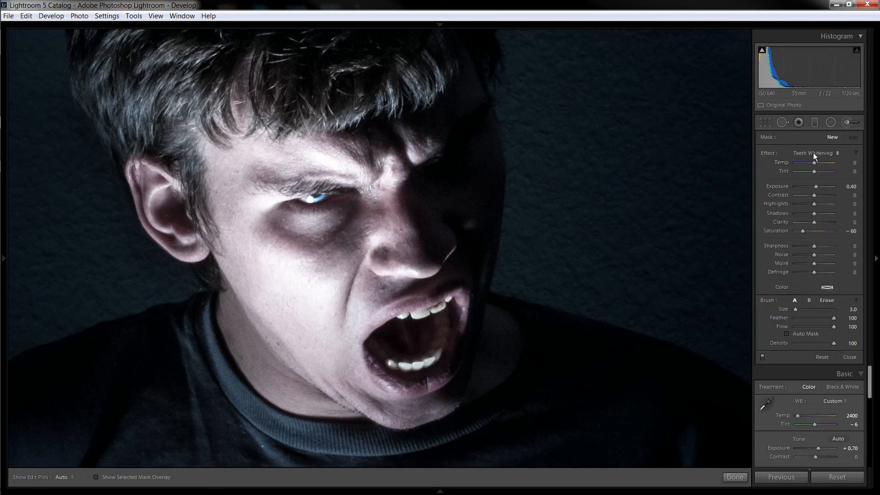
click(812, 152)
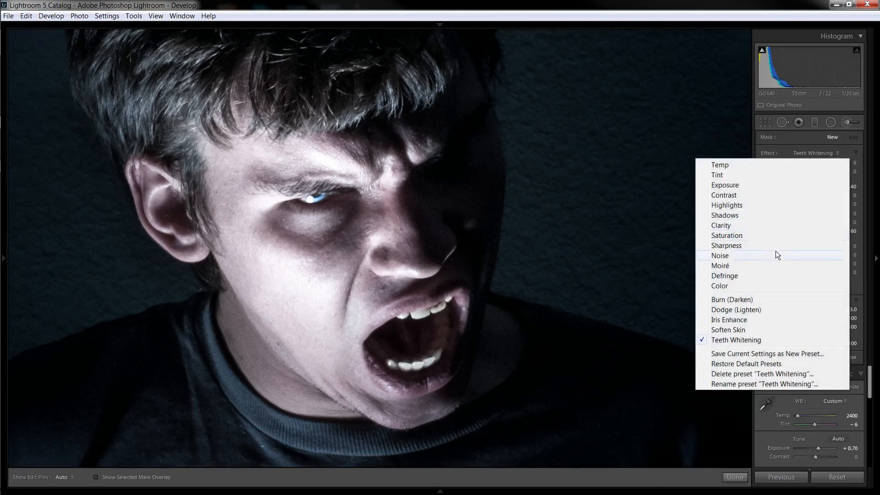
click(735, 309)
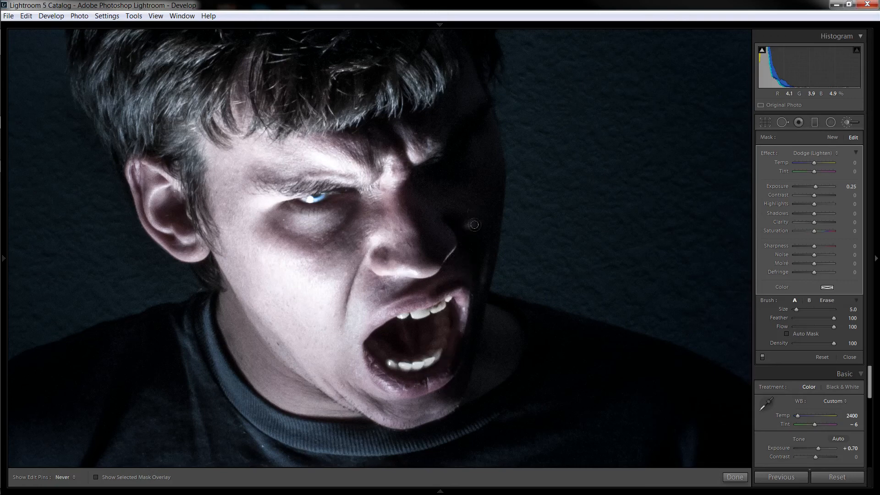
mouse_move(471, 123)
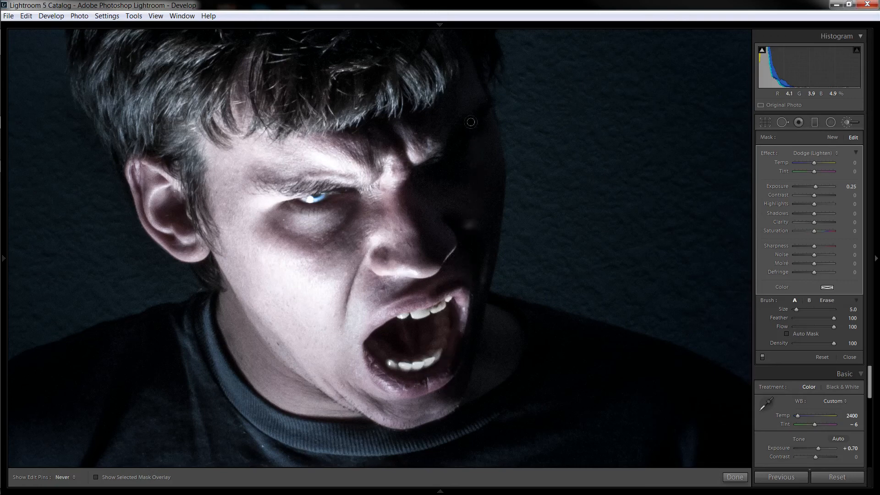
mouse_move(449, 157)
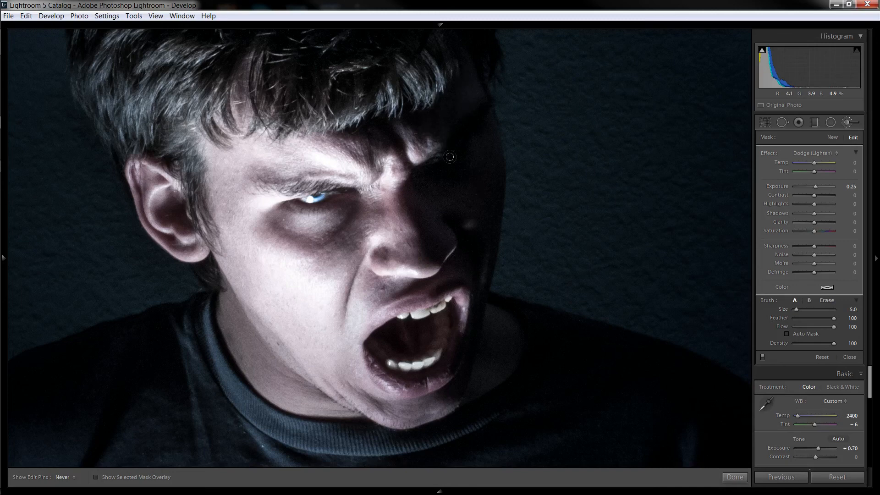
mouse_move(430, 232)
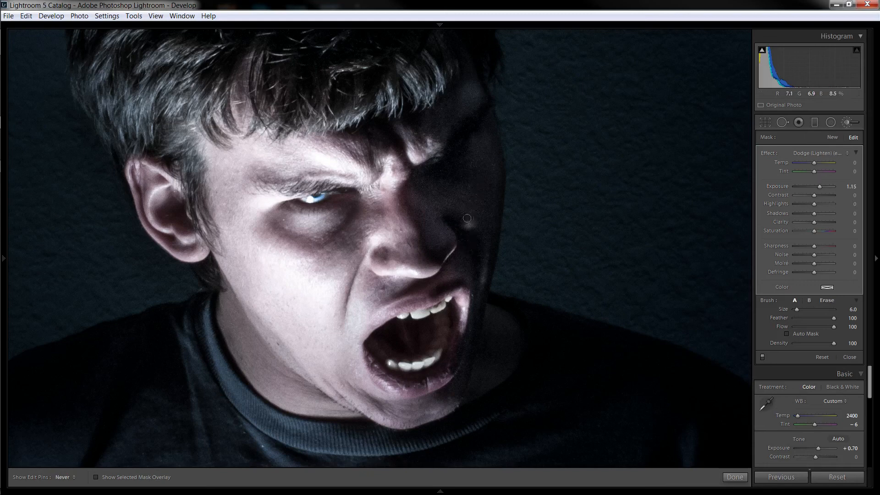
mouse_move(467, 266)
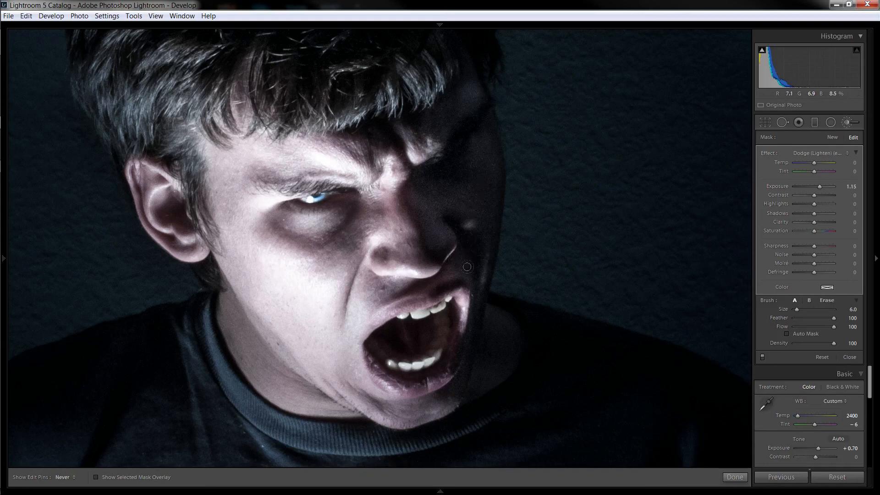
mouse_move(472, 103)
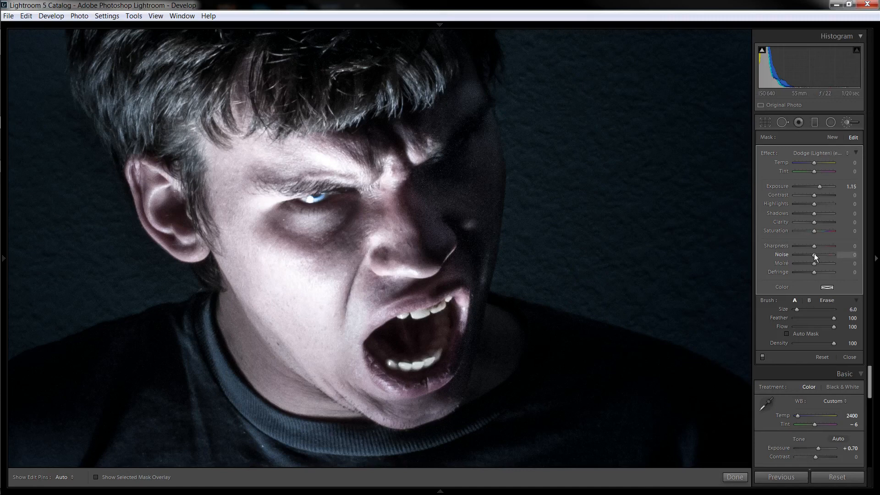
Step: Raise the dodge brush's Noise reduction slider to 100
drag(817, 254, 836, 255)
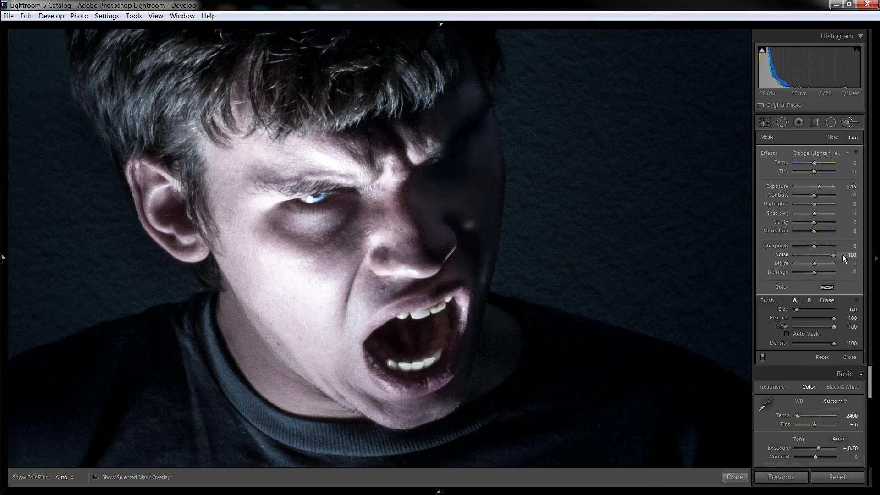